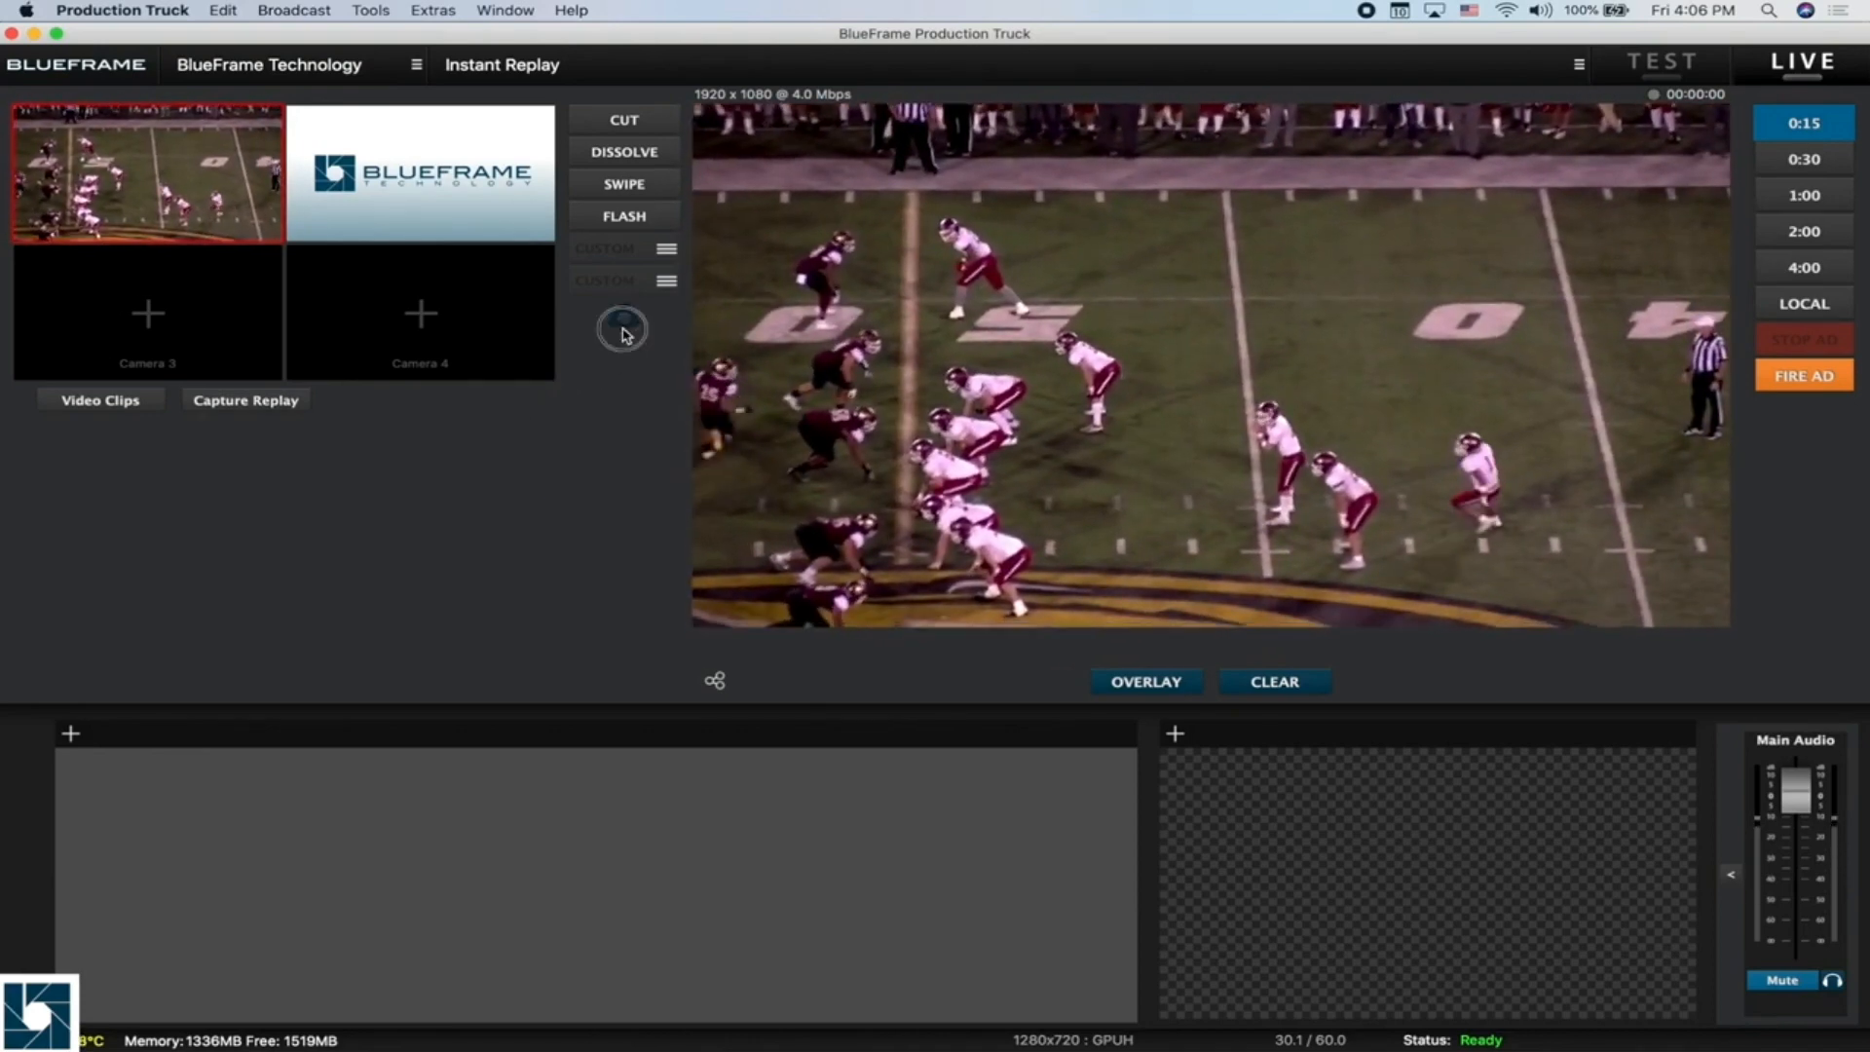
Step: Set Cam 1's replay duration to 13 seconds in the Replay preferences
{"action": "left_click", "coordinate": [622, 330]}
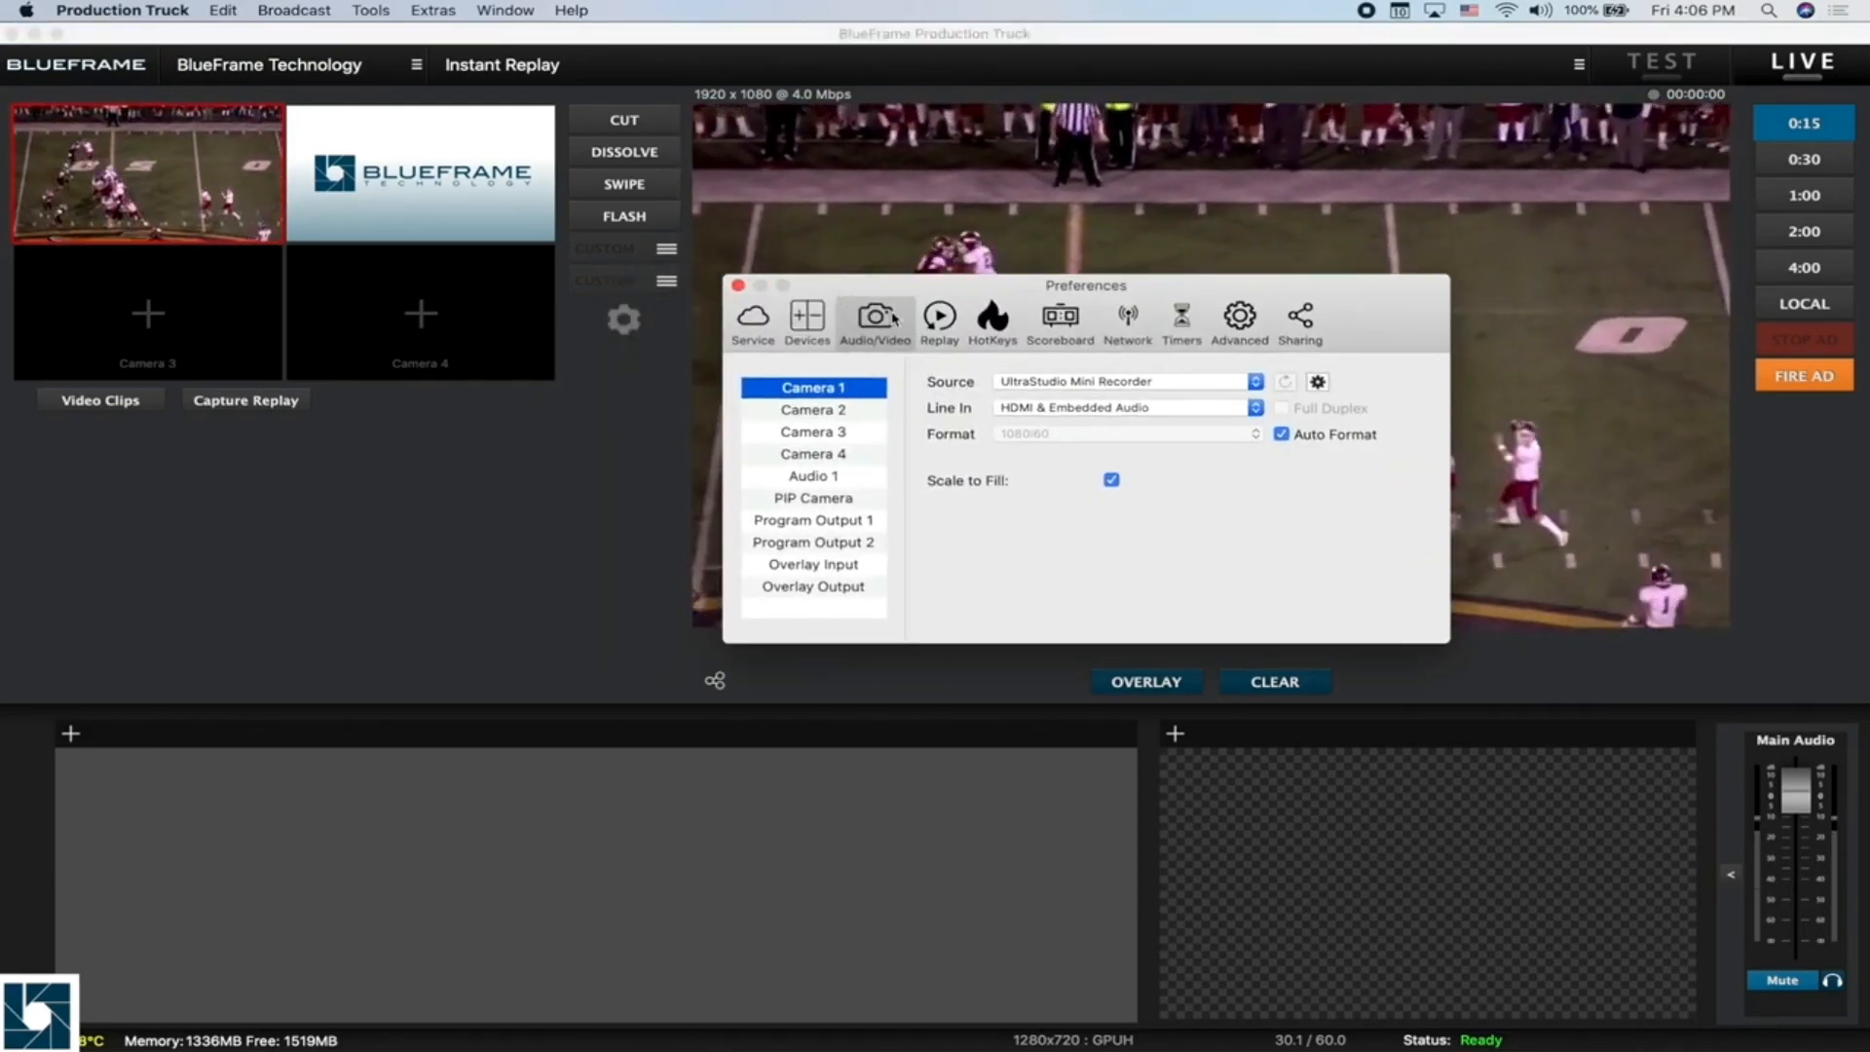
{"action": "left_click", "coordinate": [939, 318]}
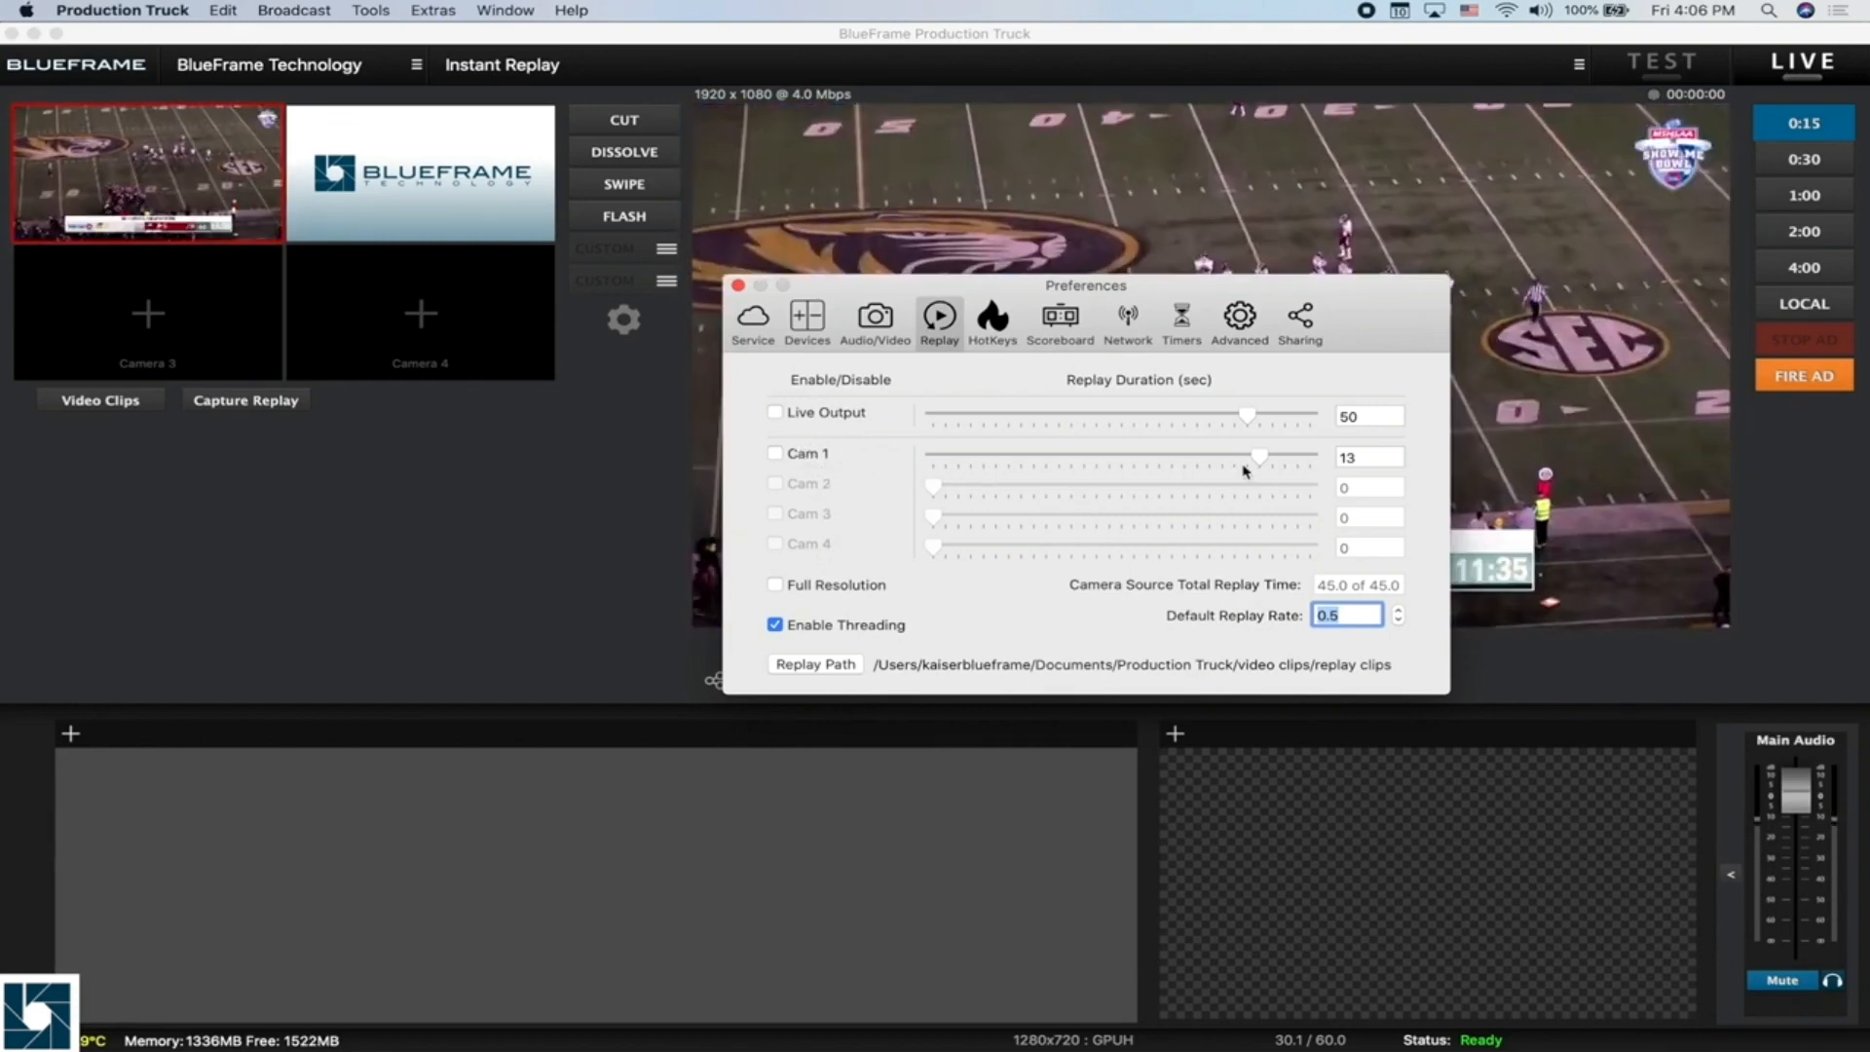
{"action": "left_click_drag", "start_coordinate": [1260, 456], "coordinate": [1204, 456]}
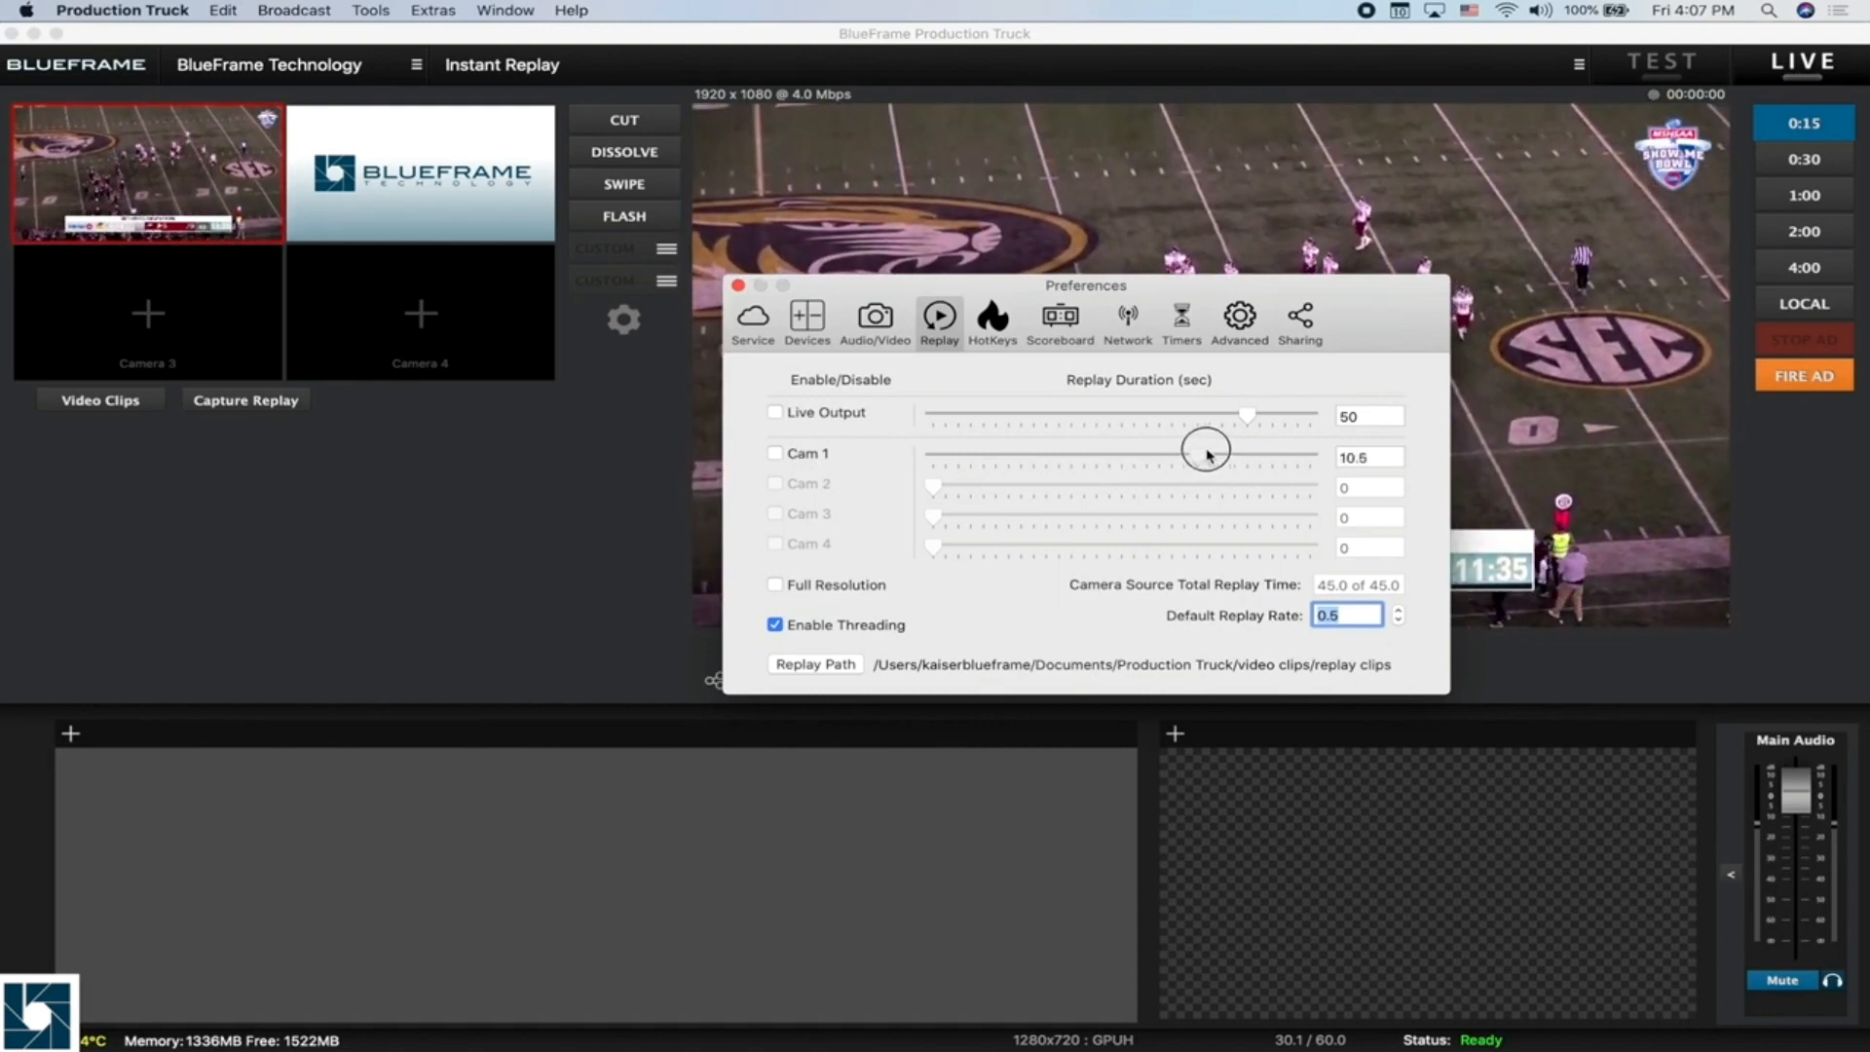
{"action": "left_click_drag", "start_coordinate": [1204, 448], "coordinate": [1259, 464]}
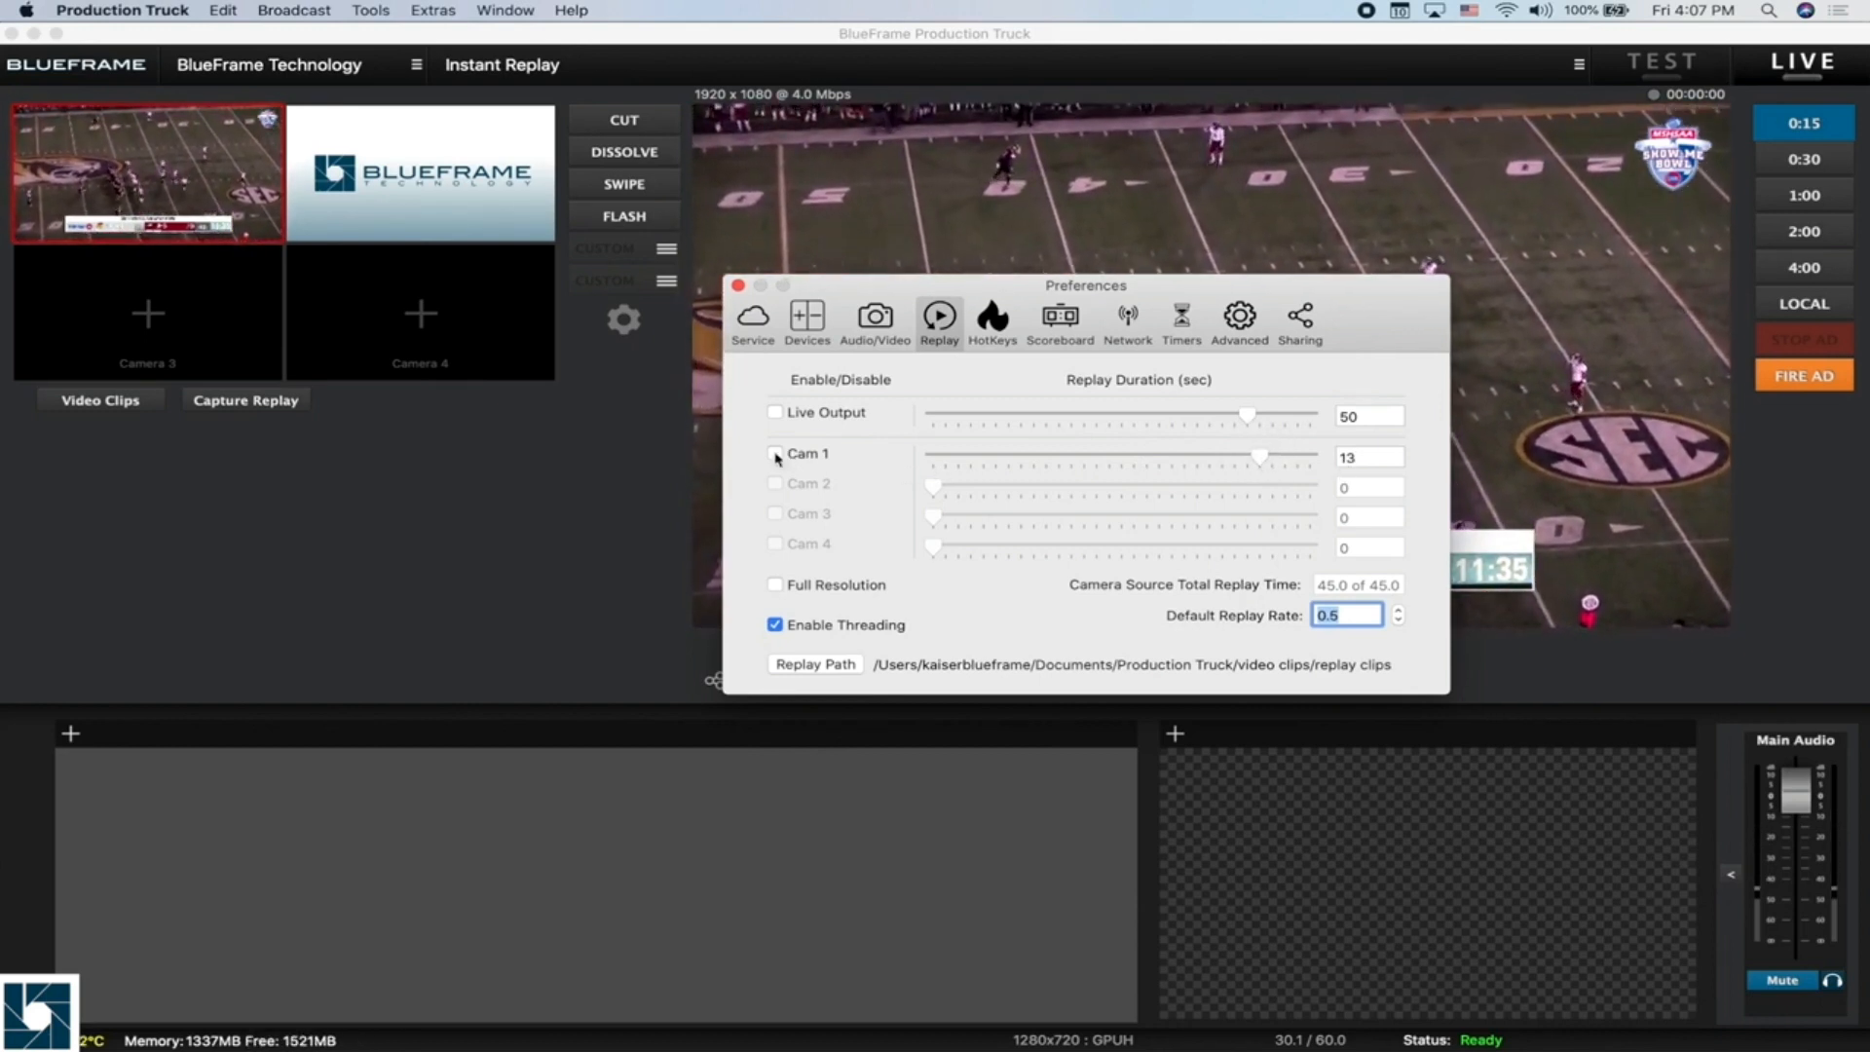
Step: Enable instant replay for Cam 1 so a replay clip starts capturing
{"action": "left_click", "coordinate": [774, 456]}
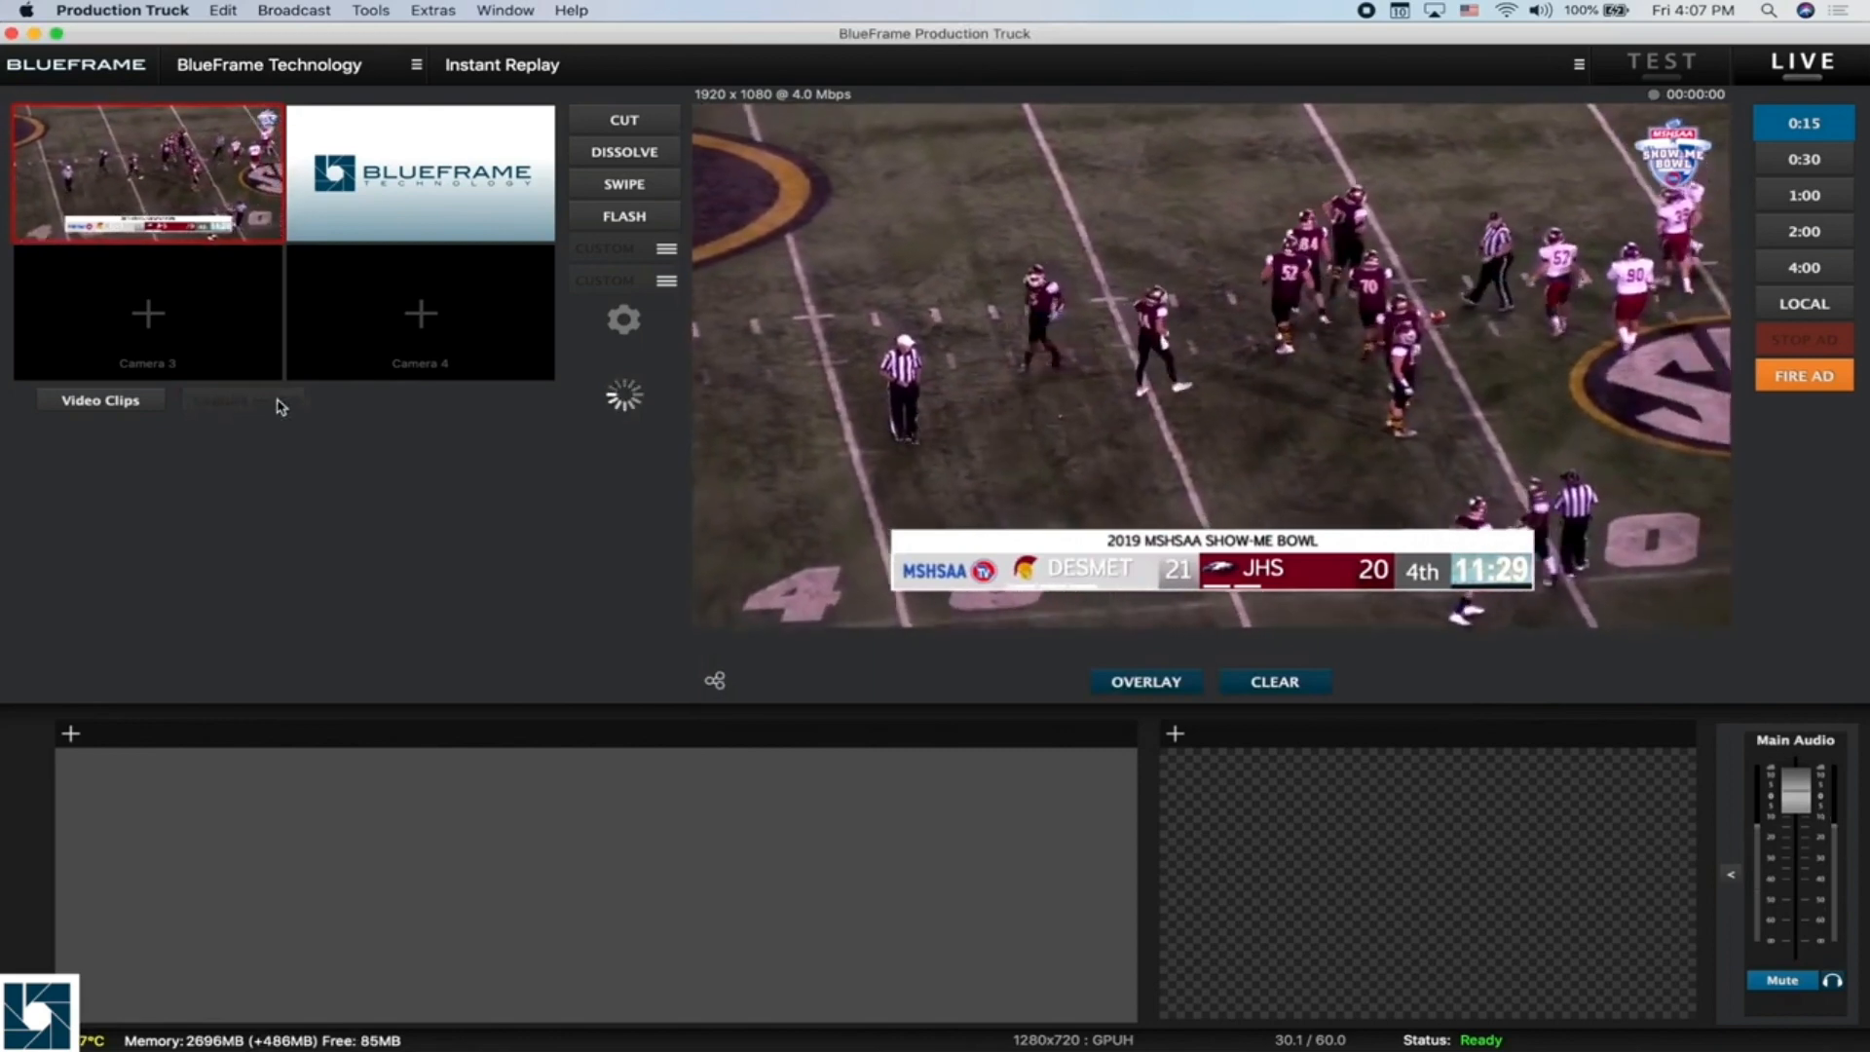
Step: Play back the captured 13-second Cam 1 replay clip in the clip editor, then return to Preferences
{"action": "left_click", "coordinate": [246, 400]}
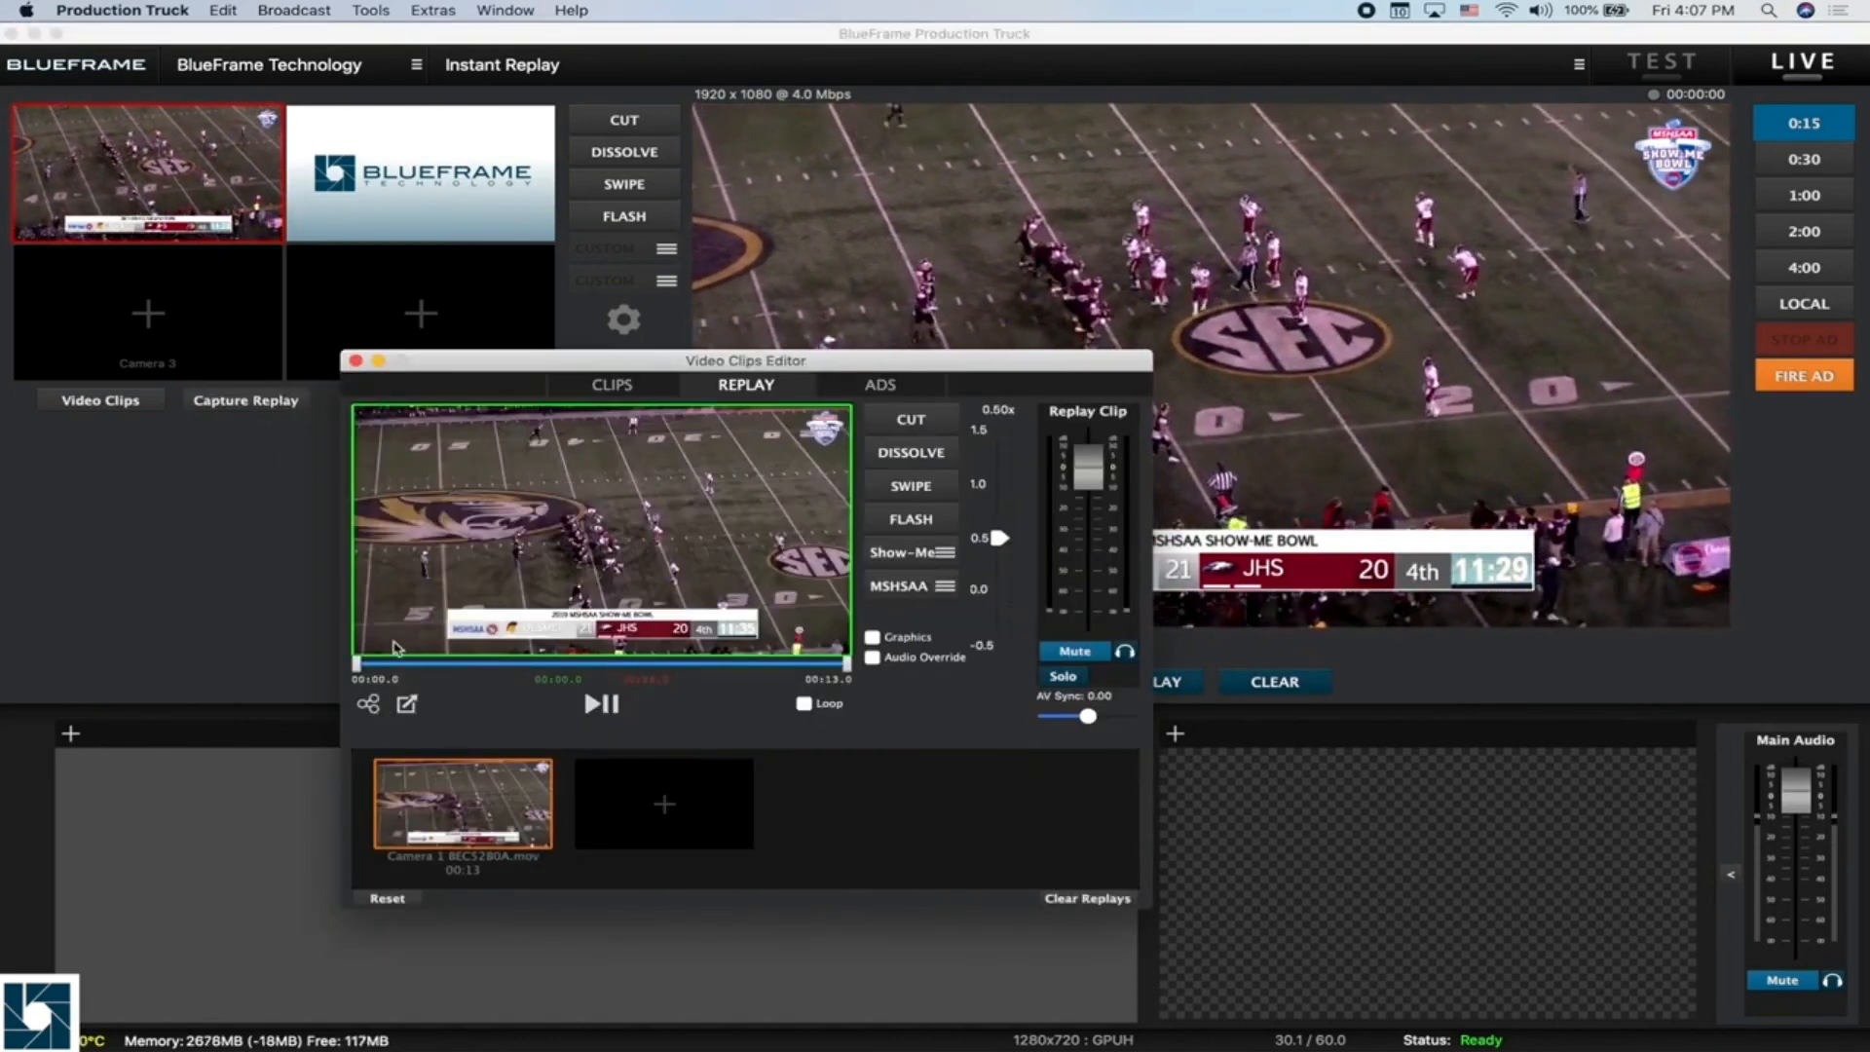
{"action": "left_click_drag", "start_coordinate": [388, 663], "coordinate": [501, 692]}
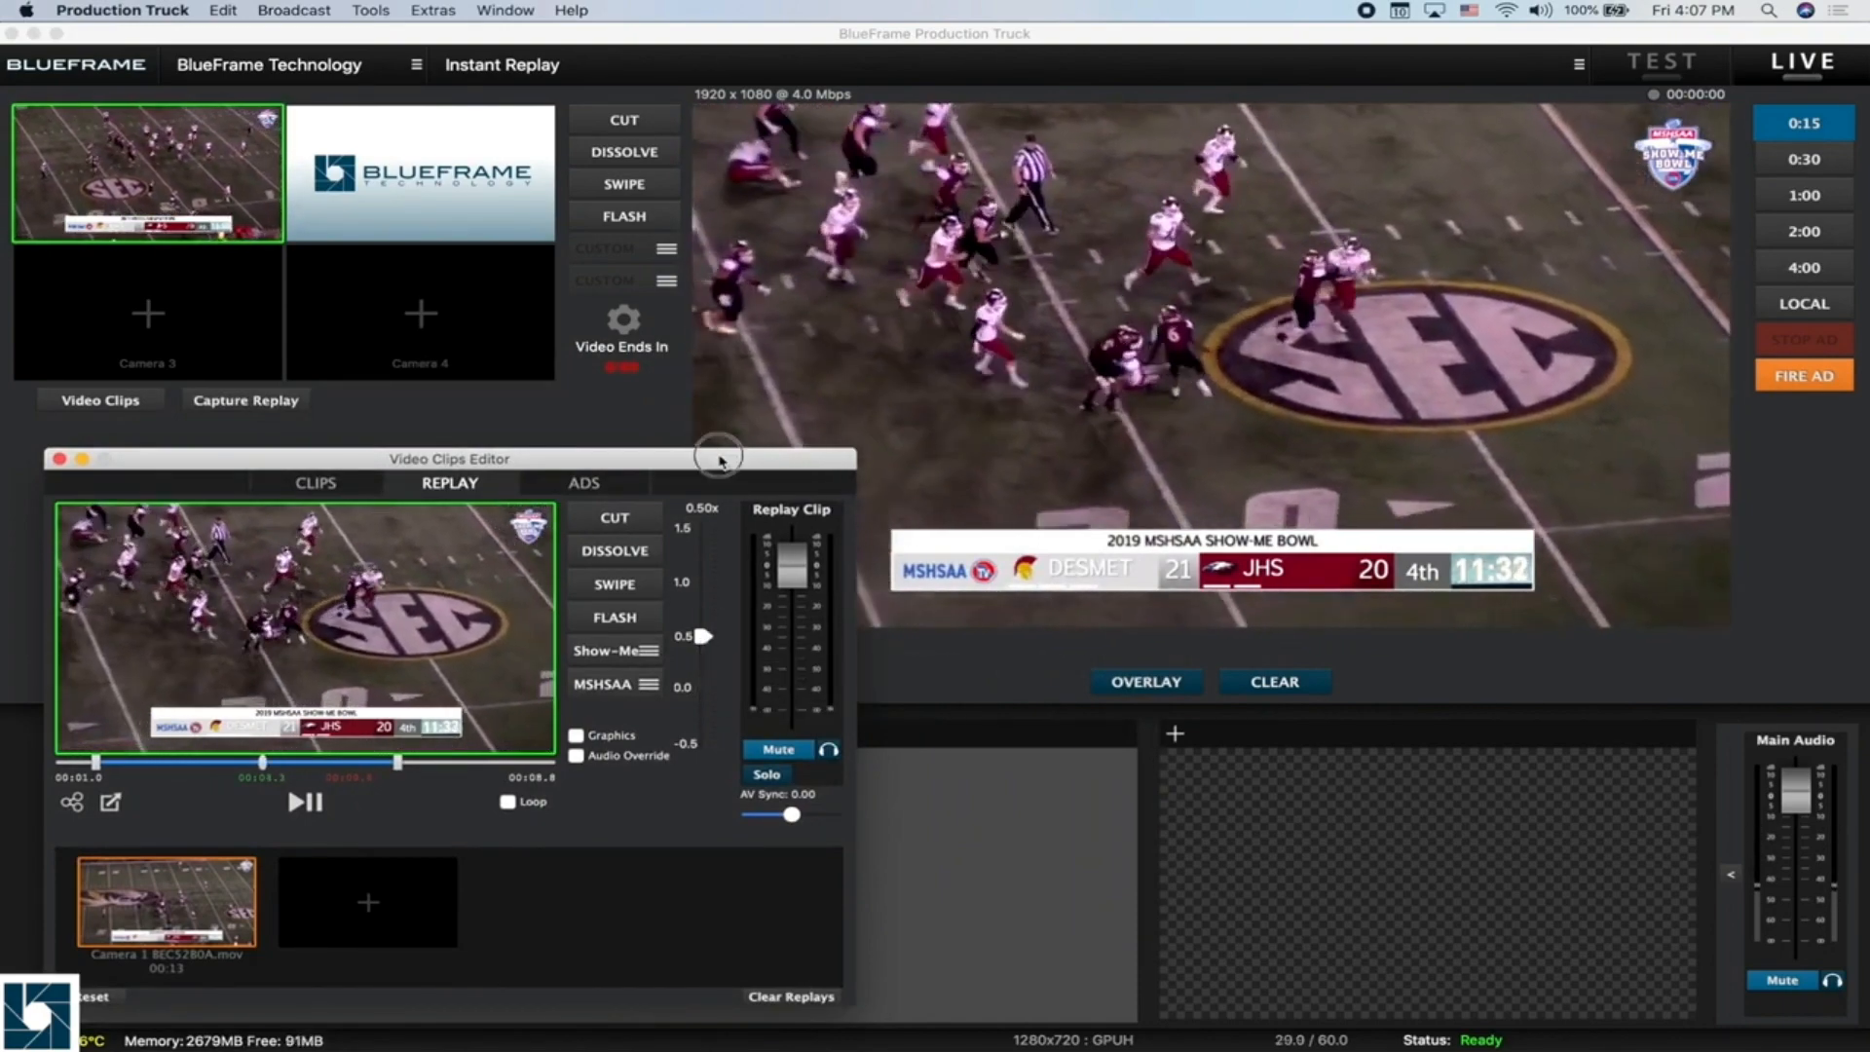
{"action": "left_click_drag", "start_coordinate": [719, 458], "coordinate": [806, 405]}
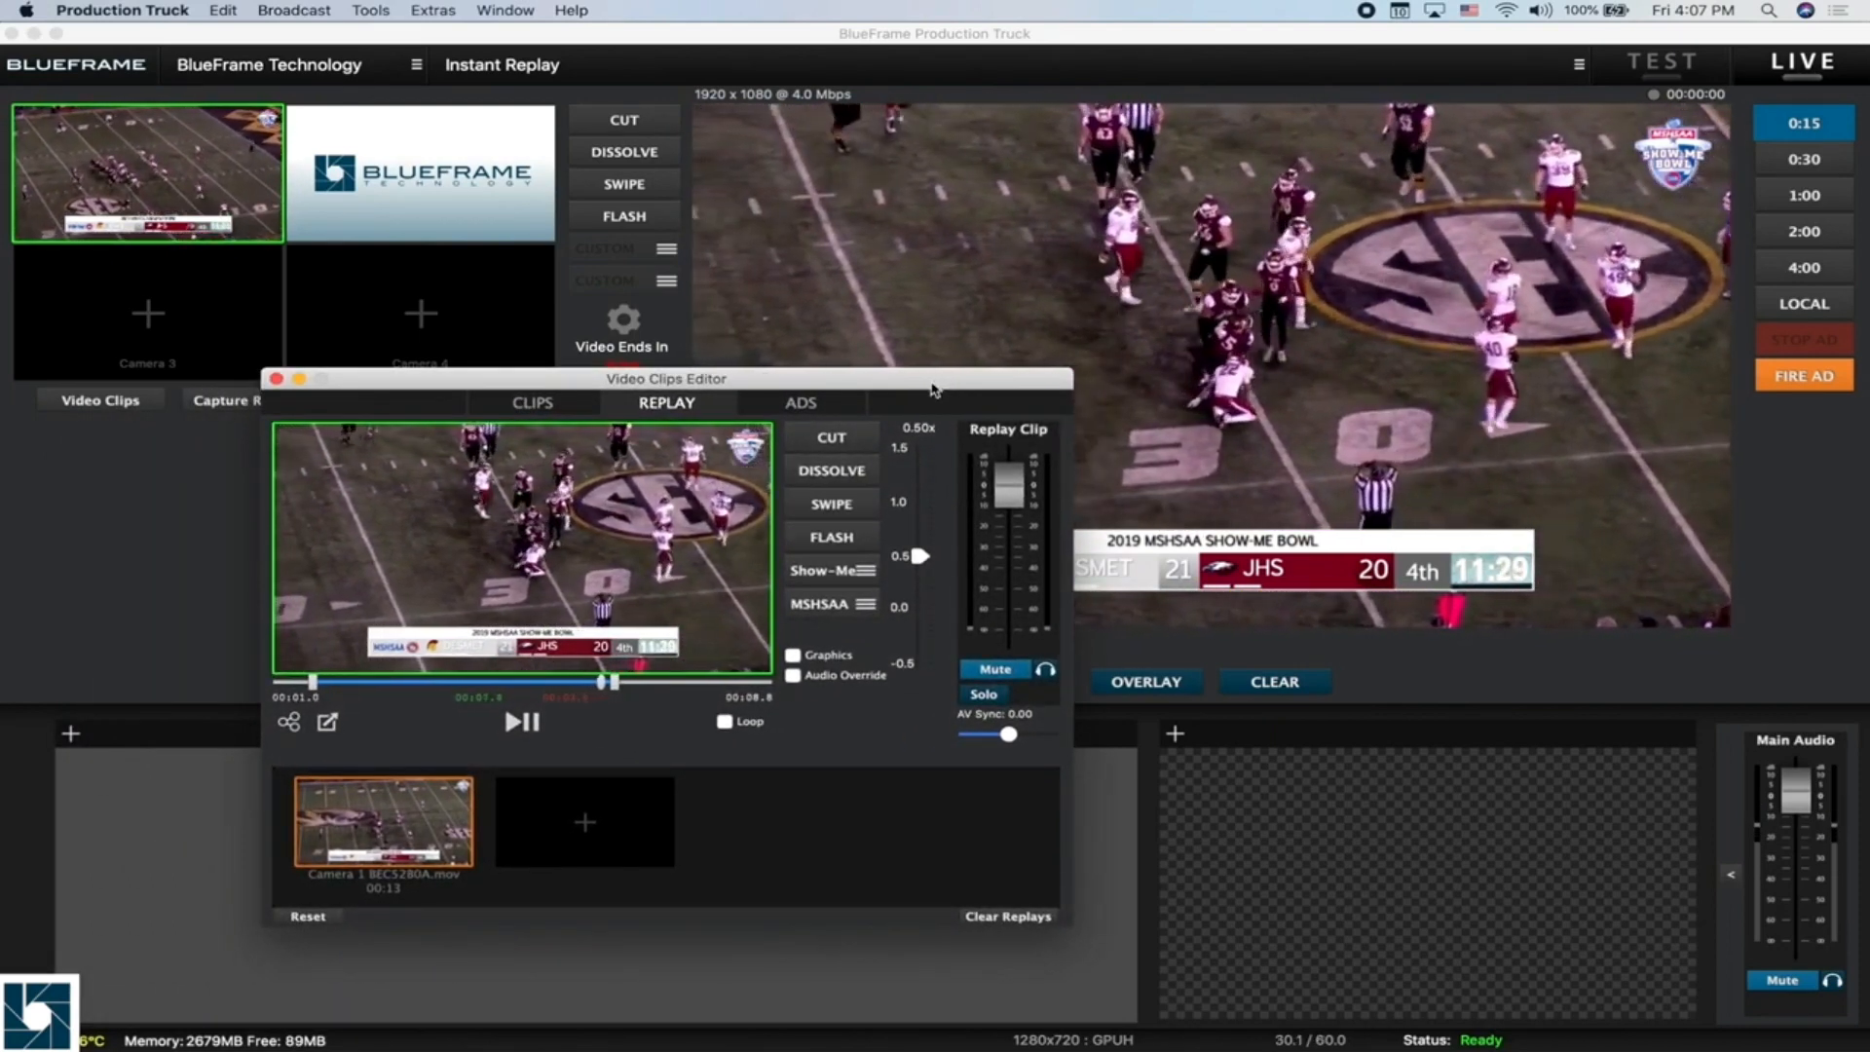
{"action": "left_click", "coordinate": [275, 379]}
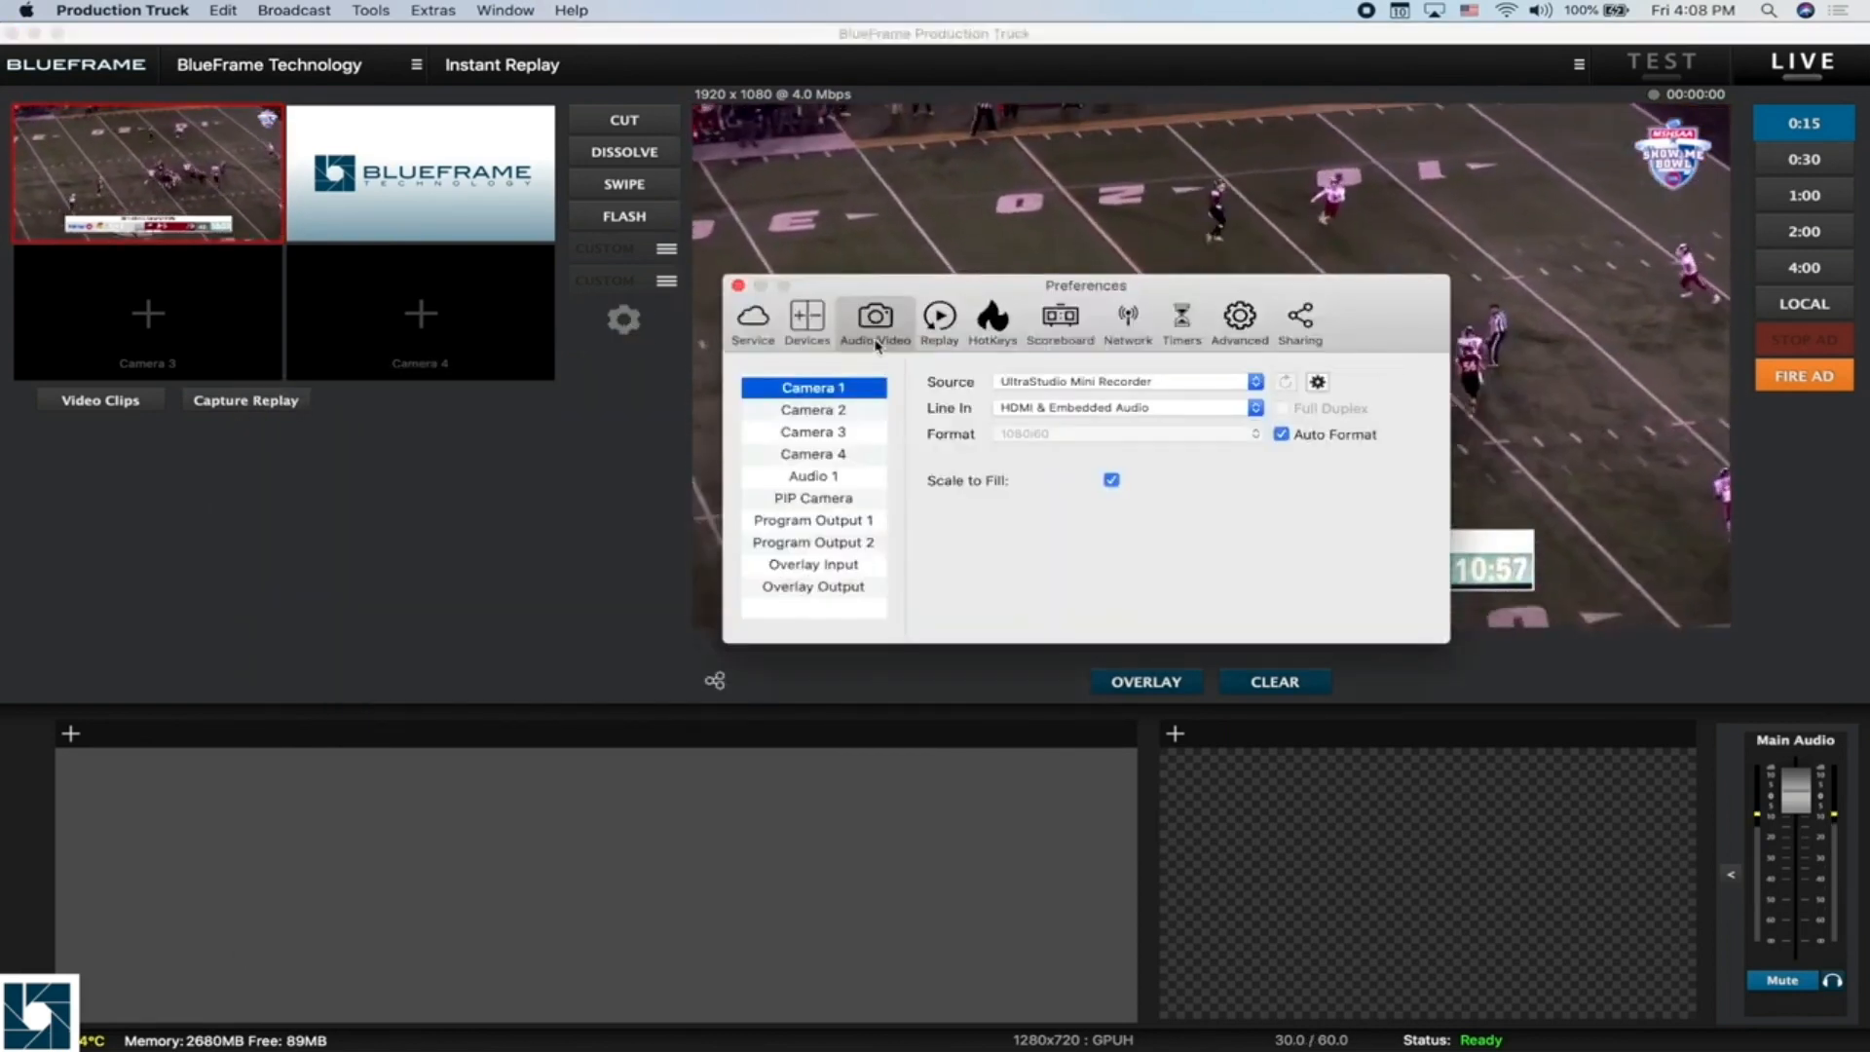
Step: Drag the Live Output replay duration around and settle it back at 50 seconds
{"action": "left_click", "coordinate": [939, 320]}
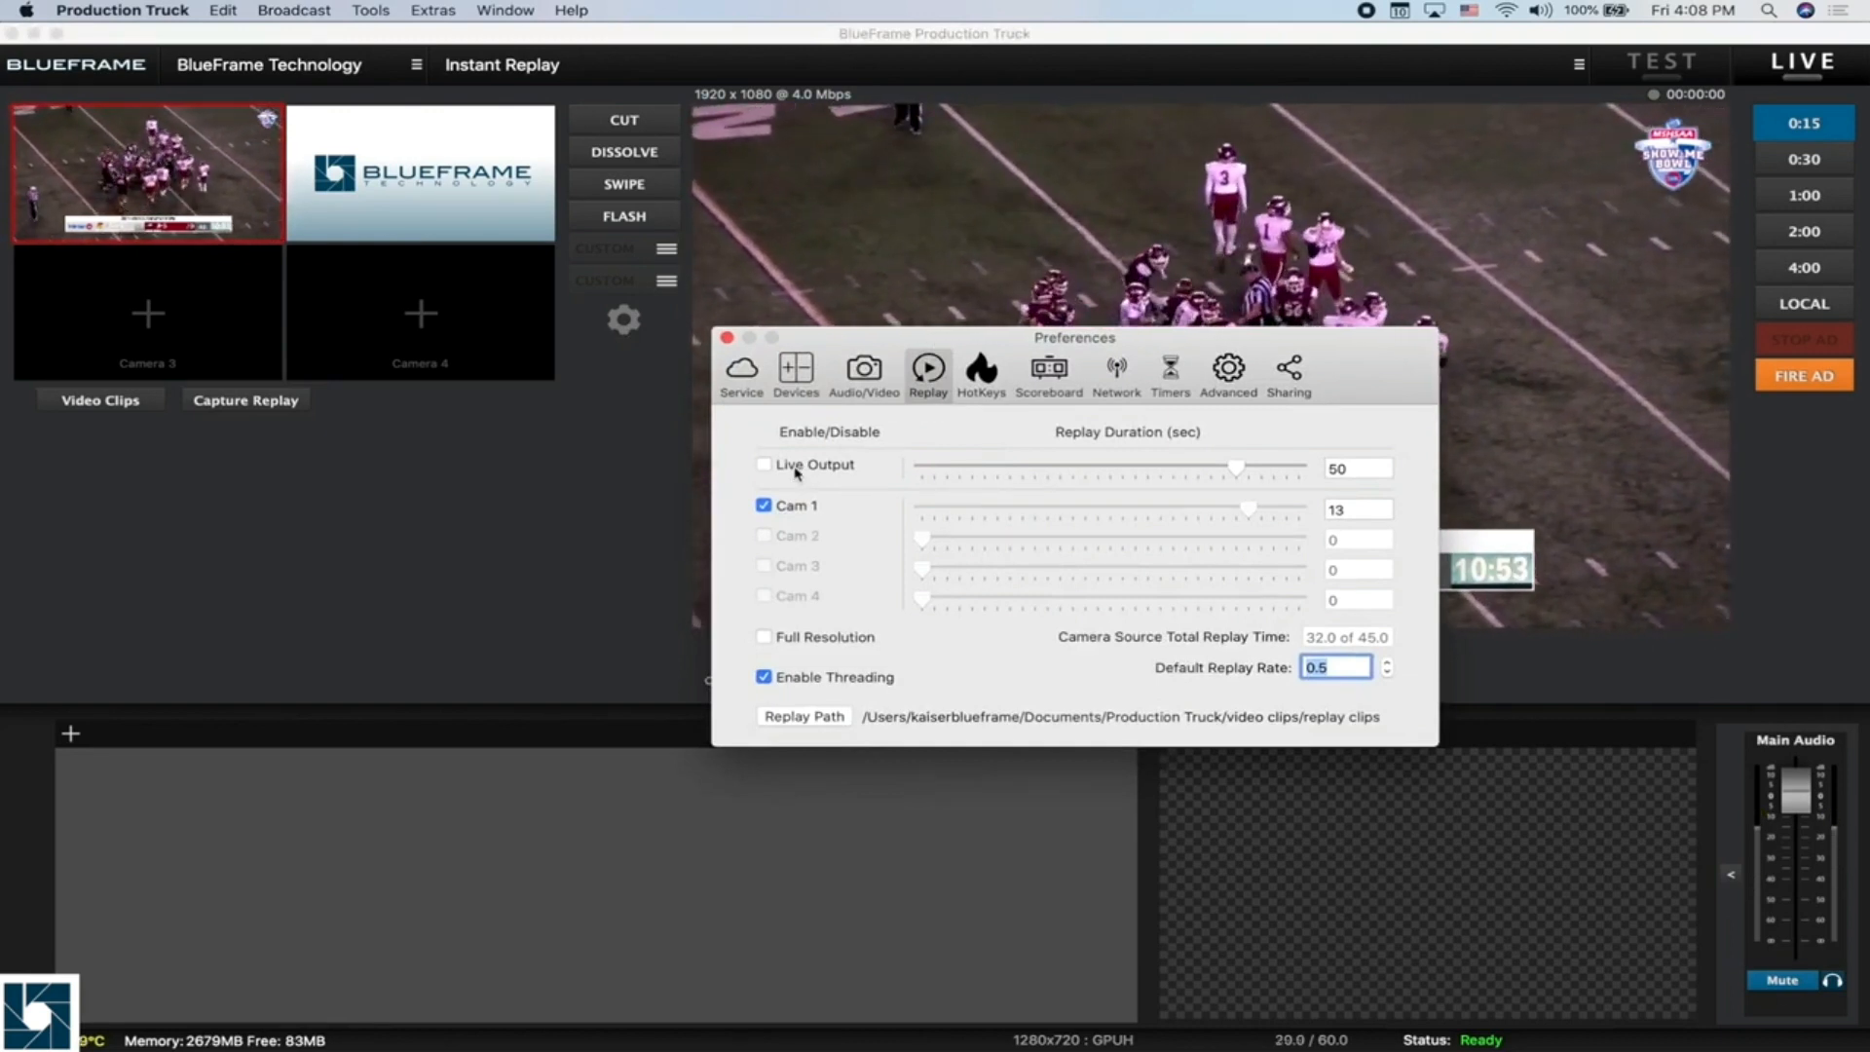
{"action": "left_click_drag", "start_coordinate": [1238, 468], "coordinate": [1050, 468]}
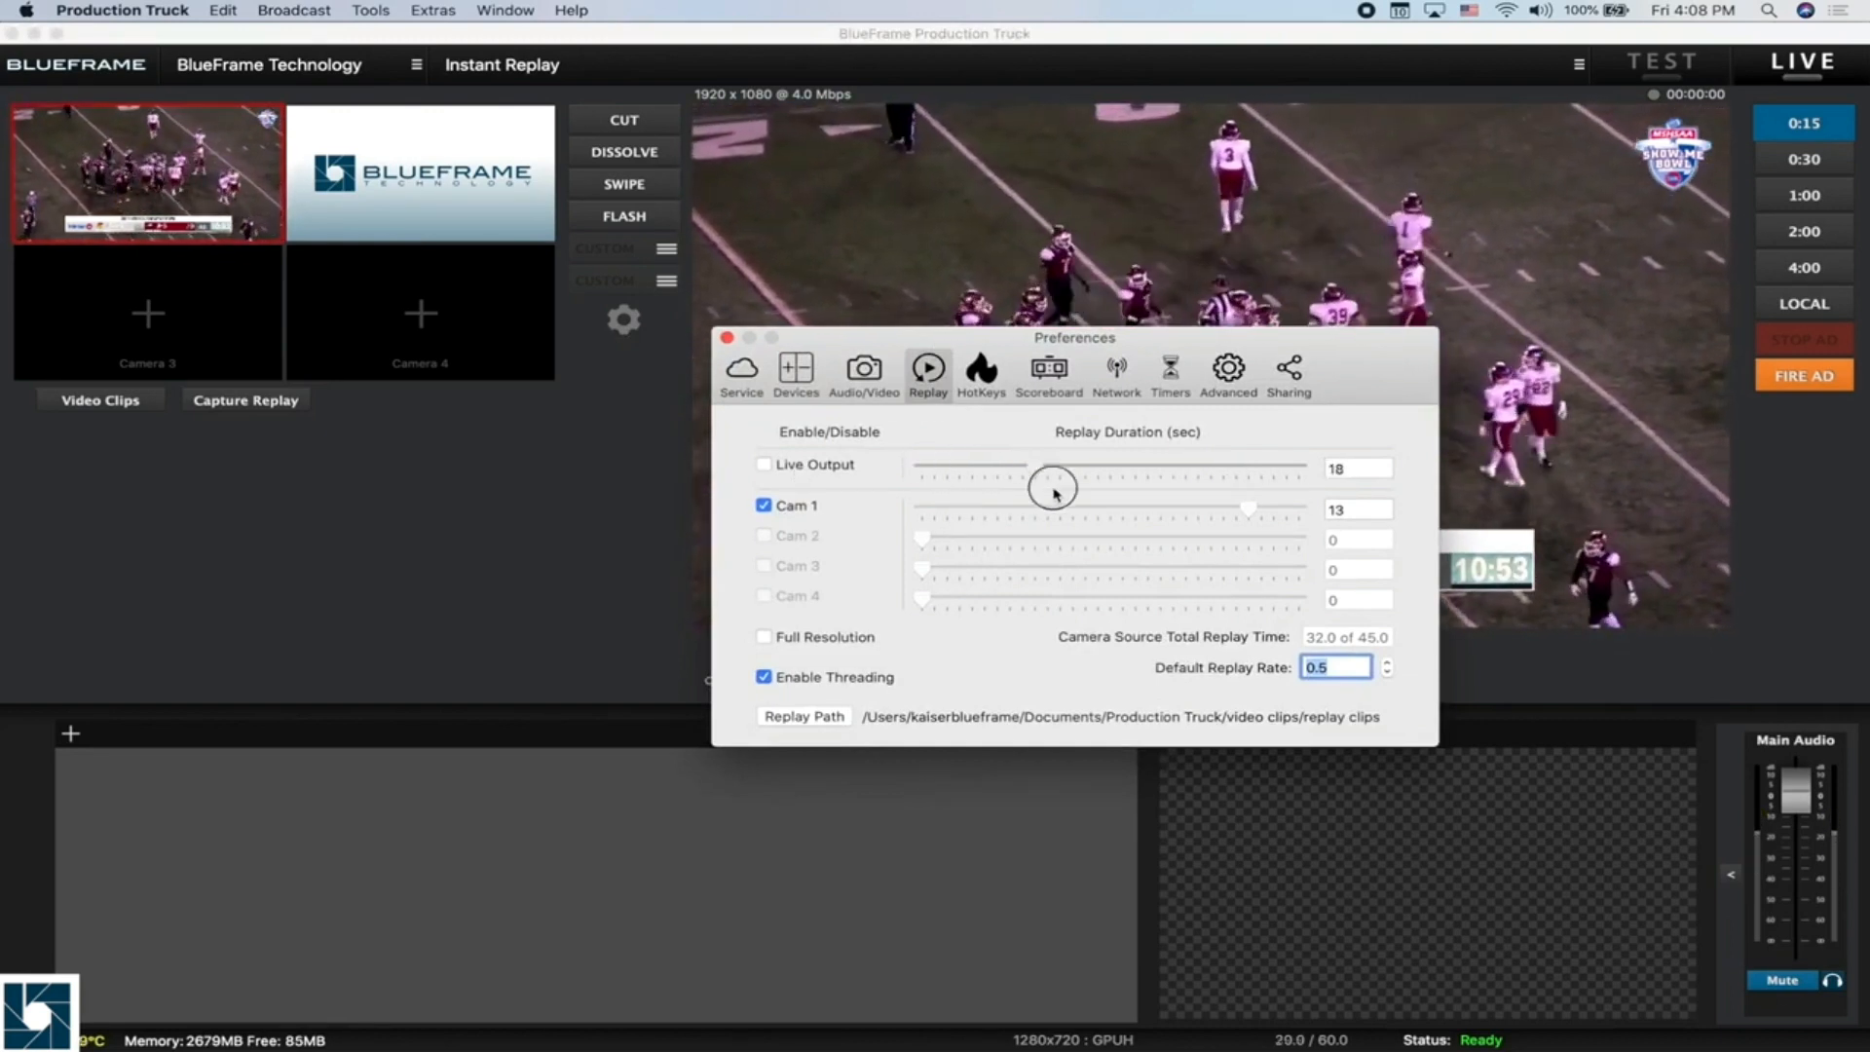
{"action": "left_click_drag", "start_coordinate": [1050, 491], "coordinate": [1312, 491]}
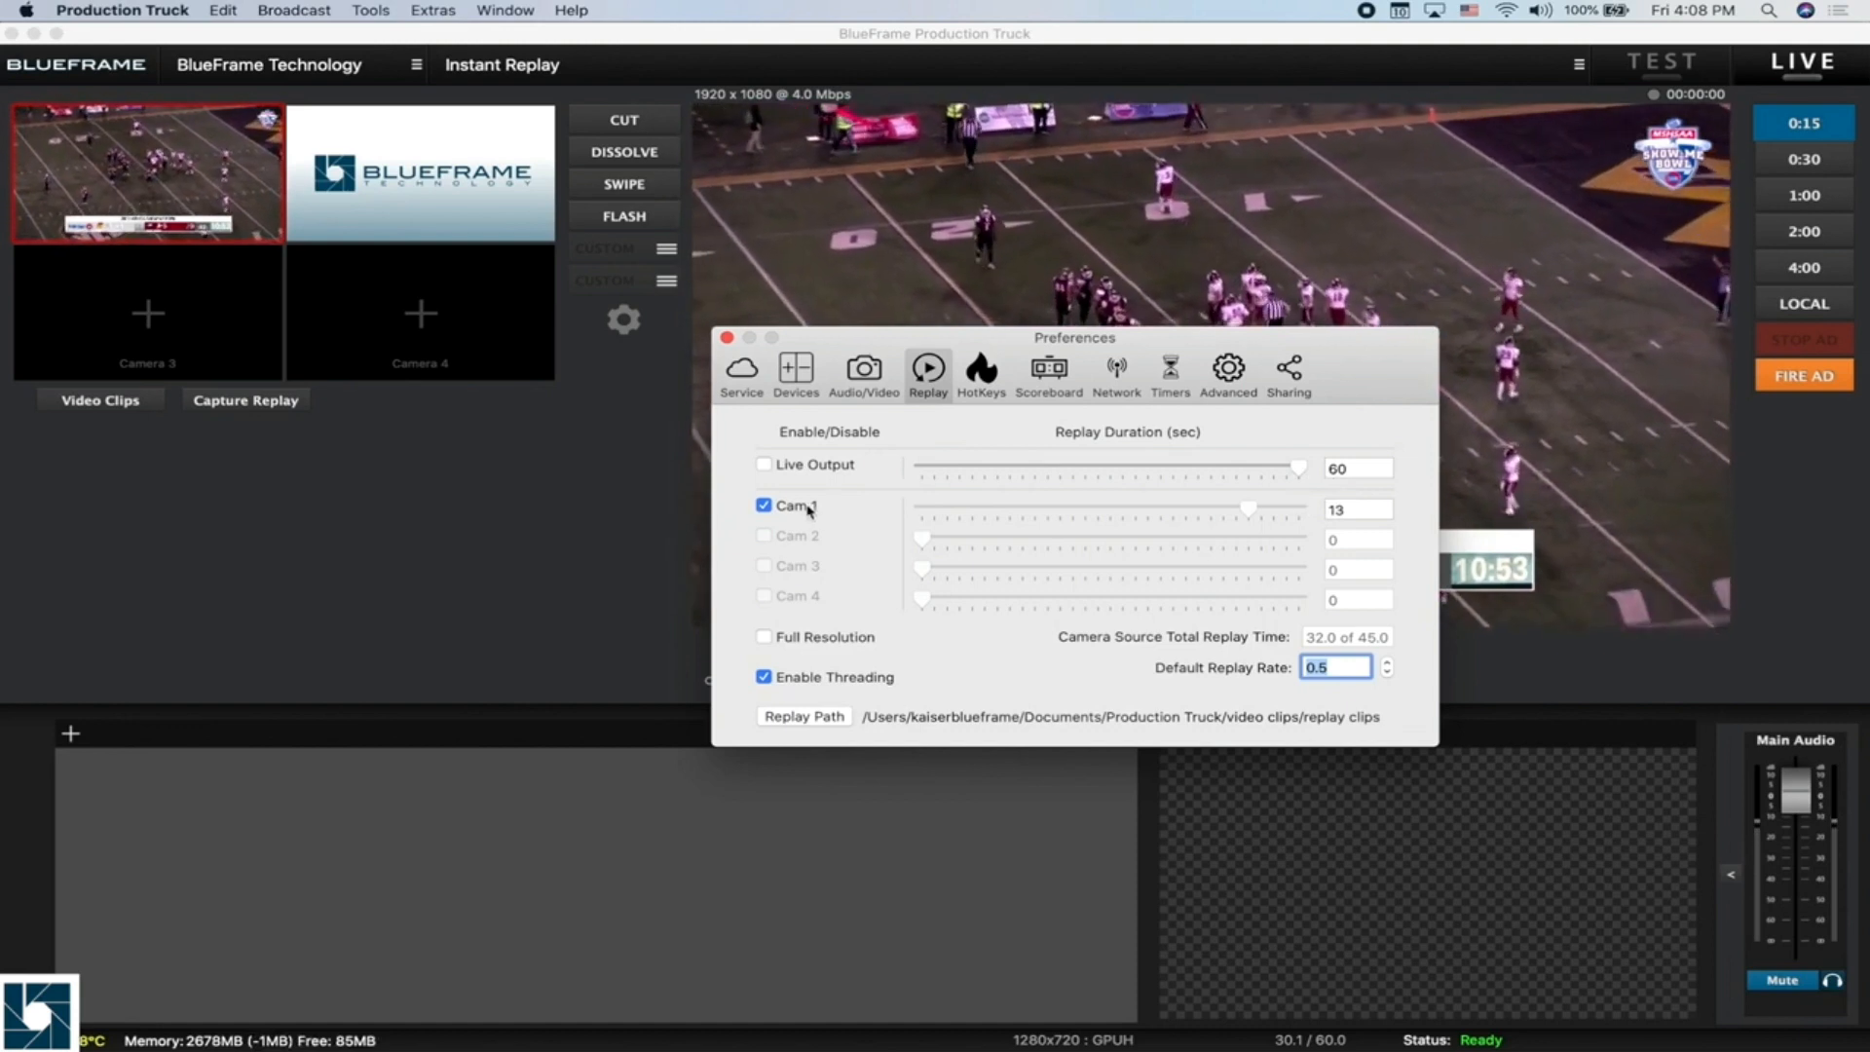
{"action": "mouse_move", "coordinate": [849, 571]}
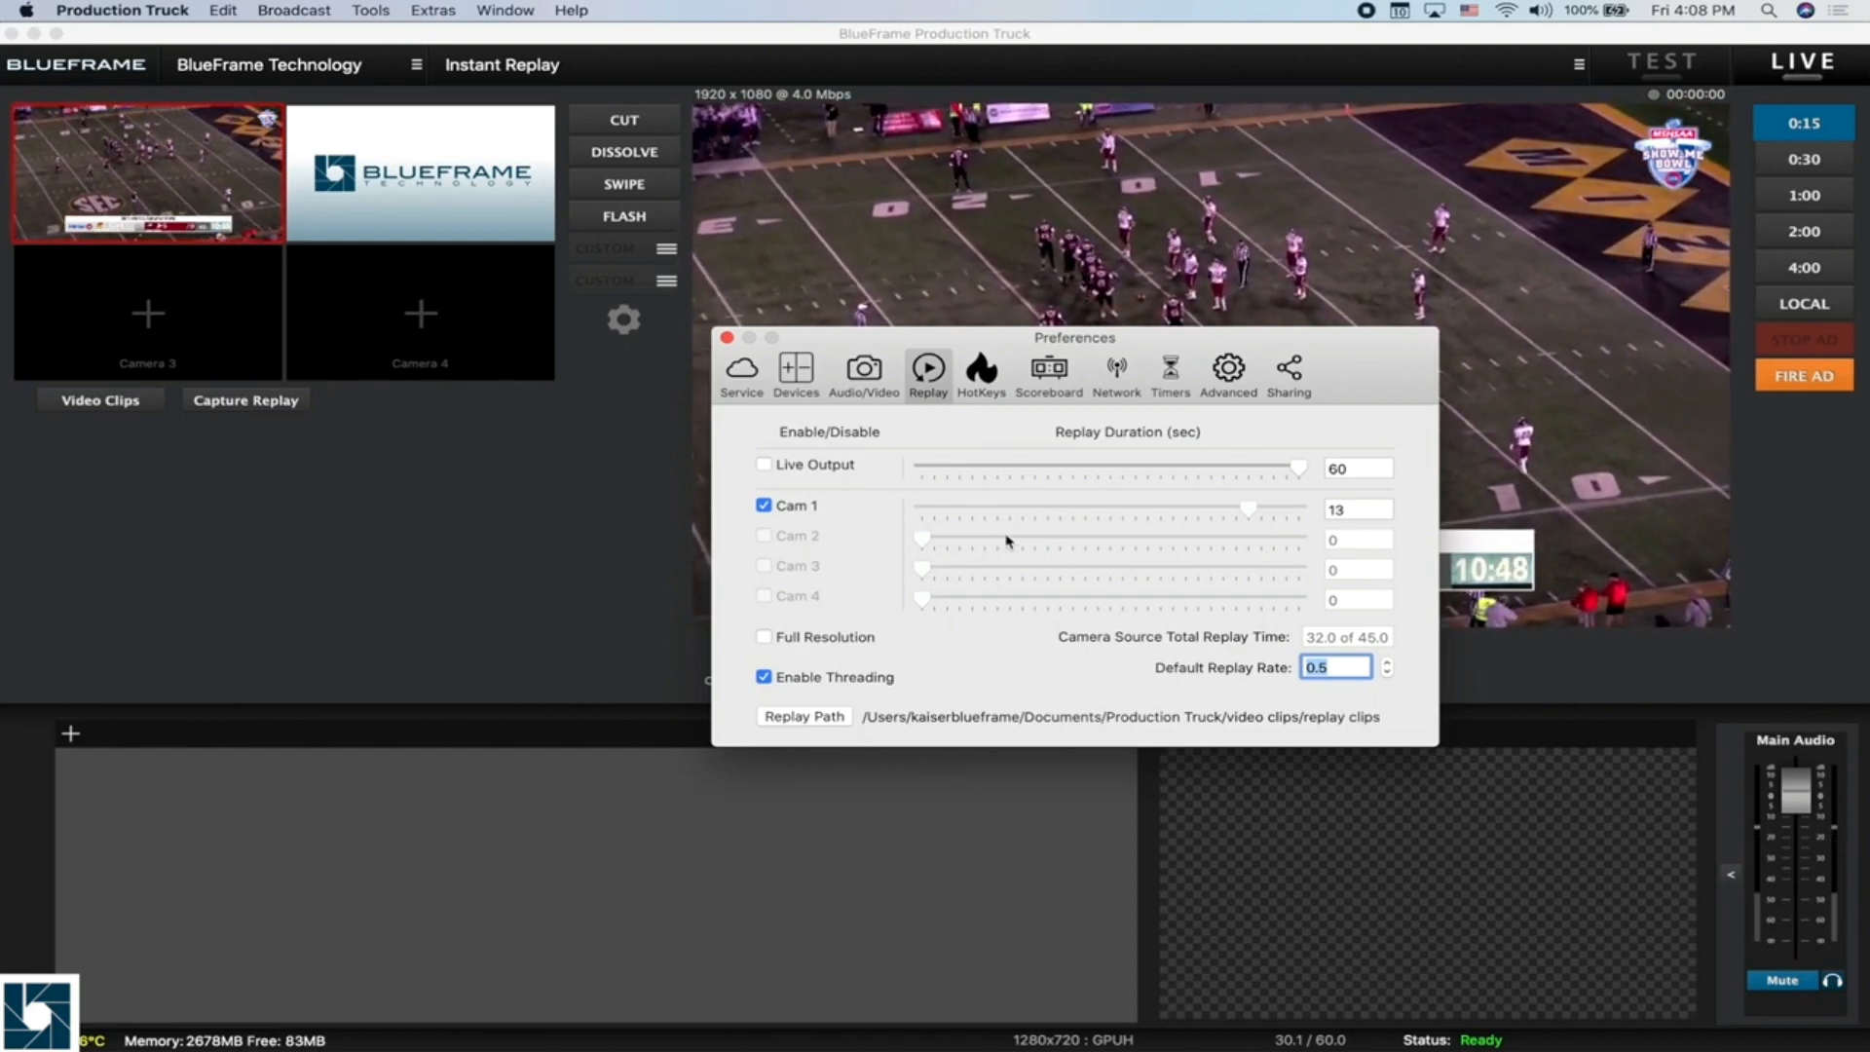
{"action": "left_click_drag", "start_coordinate": [1297, 468], "coordinate": [1247, 467]}
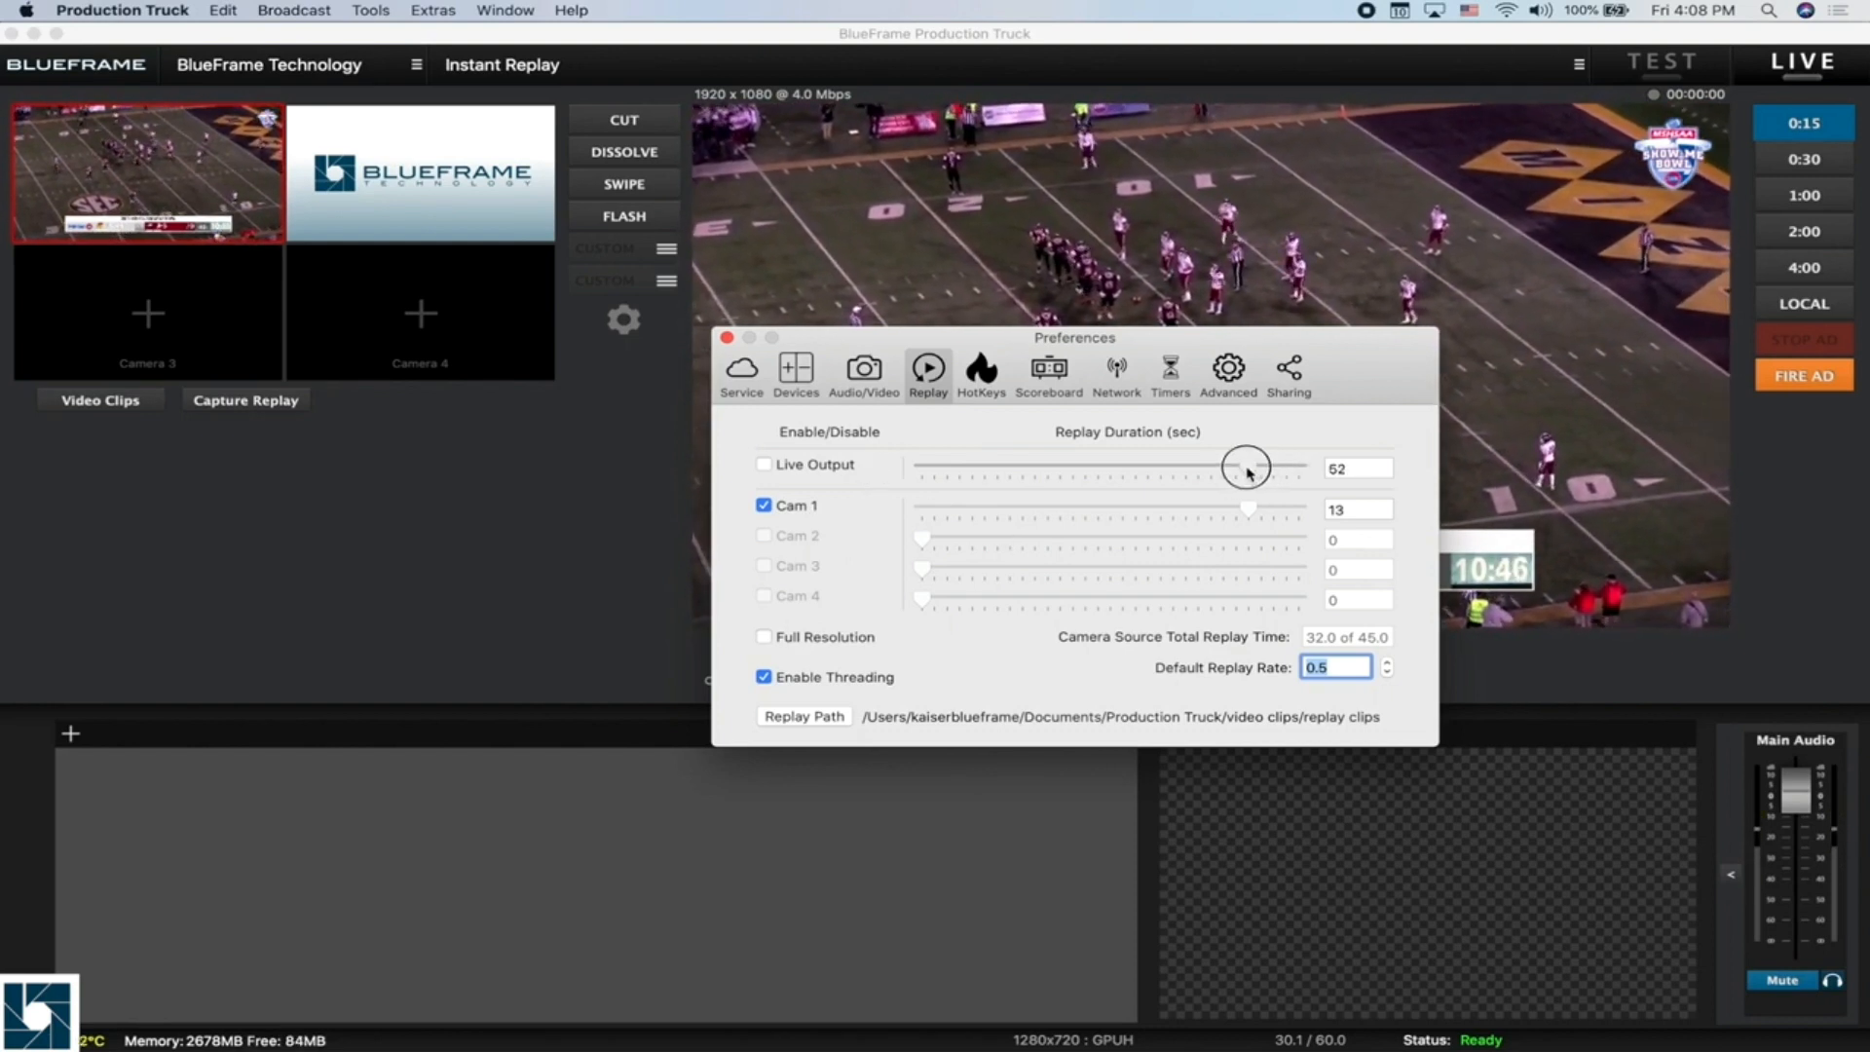
{"action": "left_click_drag", "start_coordinate": [1252, 466], "coordinate": [1239, 468]}
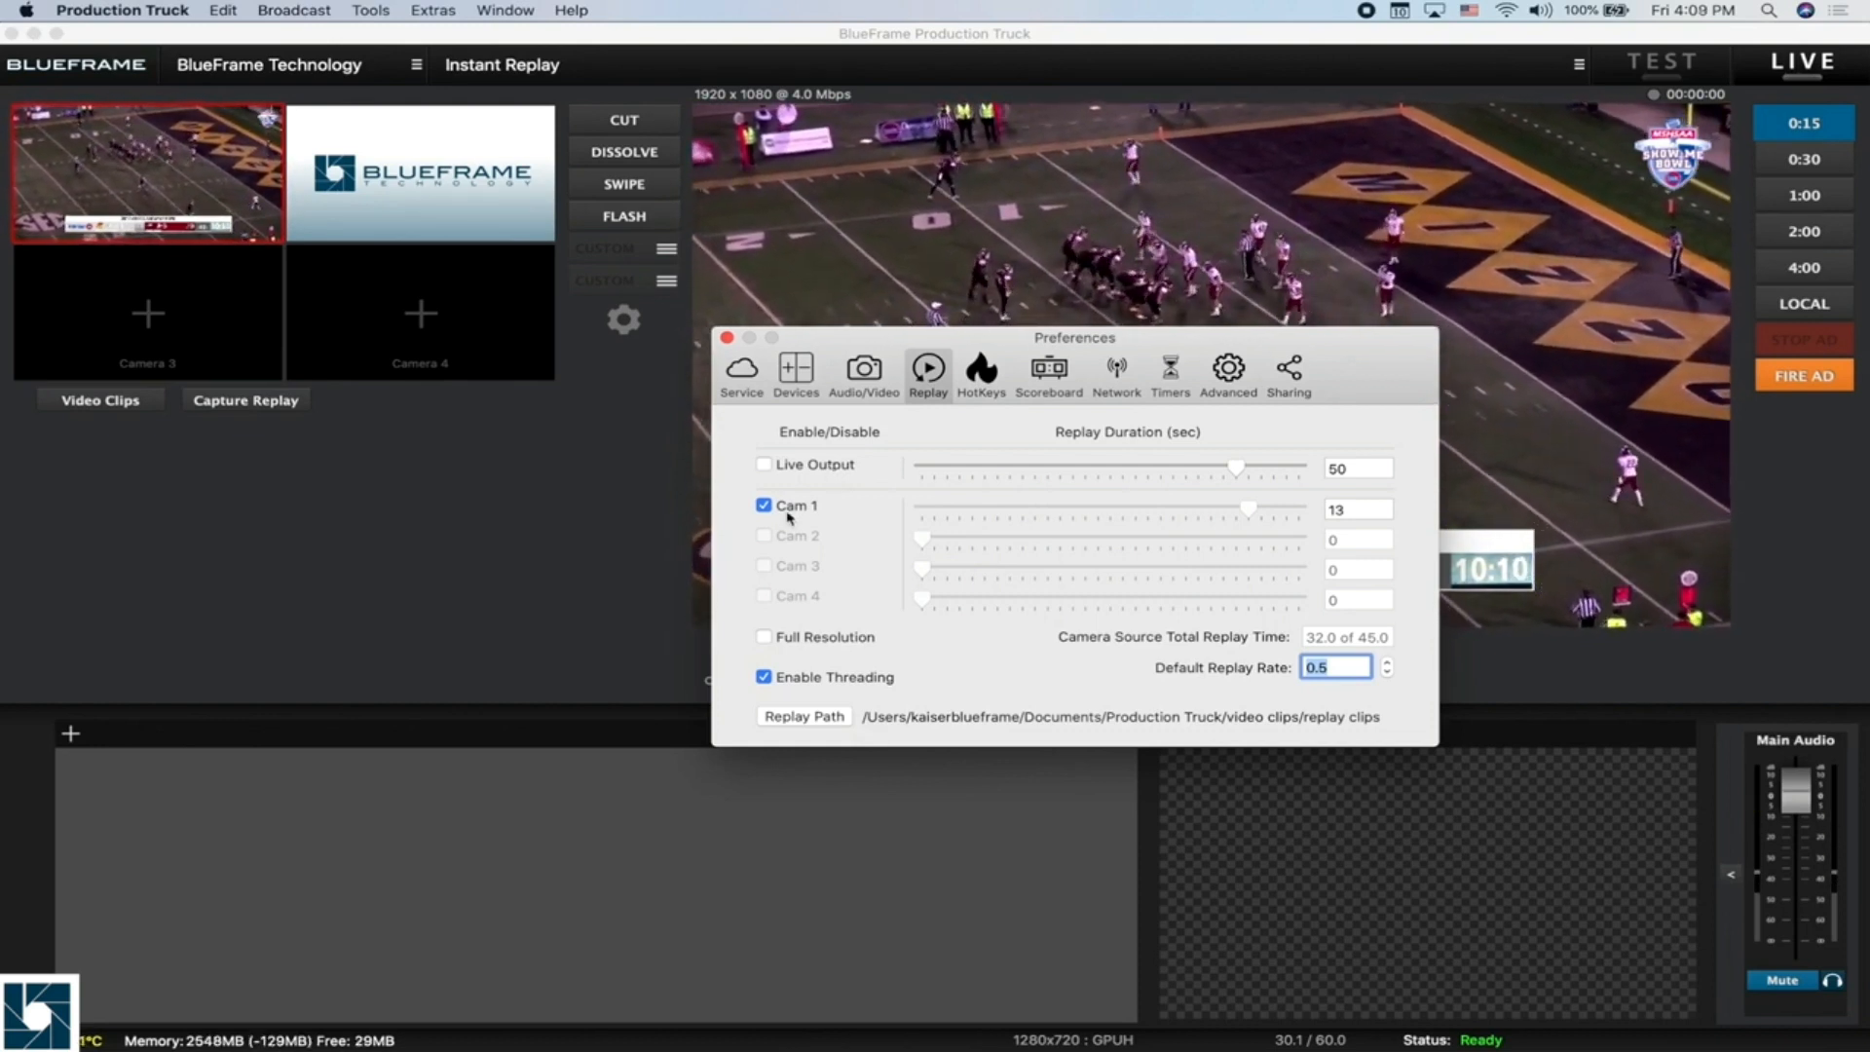
{"action": "mouse_move", "coordinate": [764, 635]}
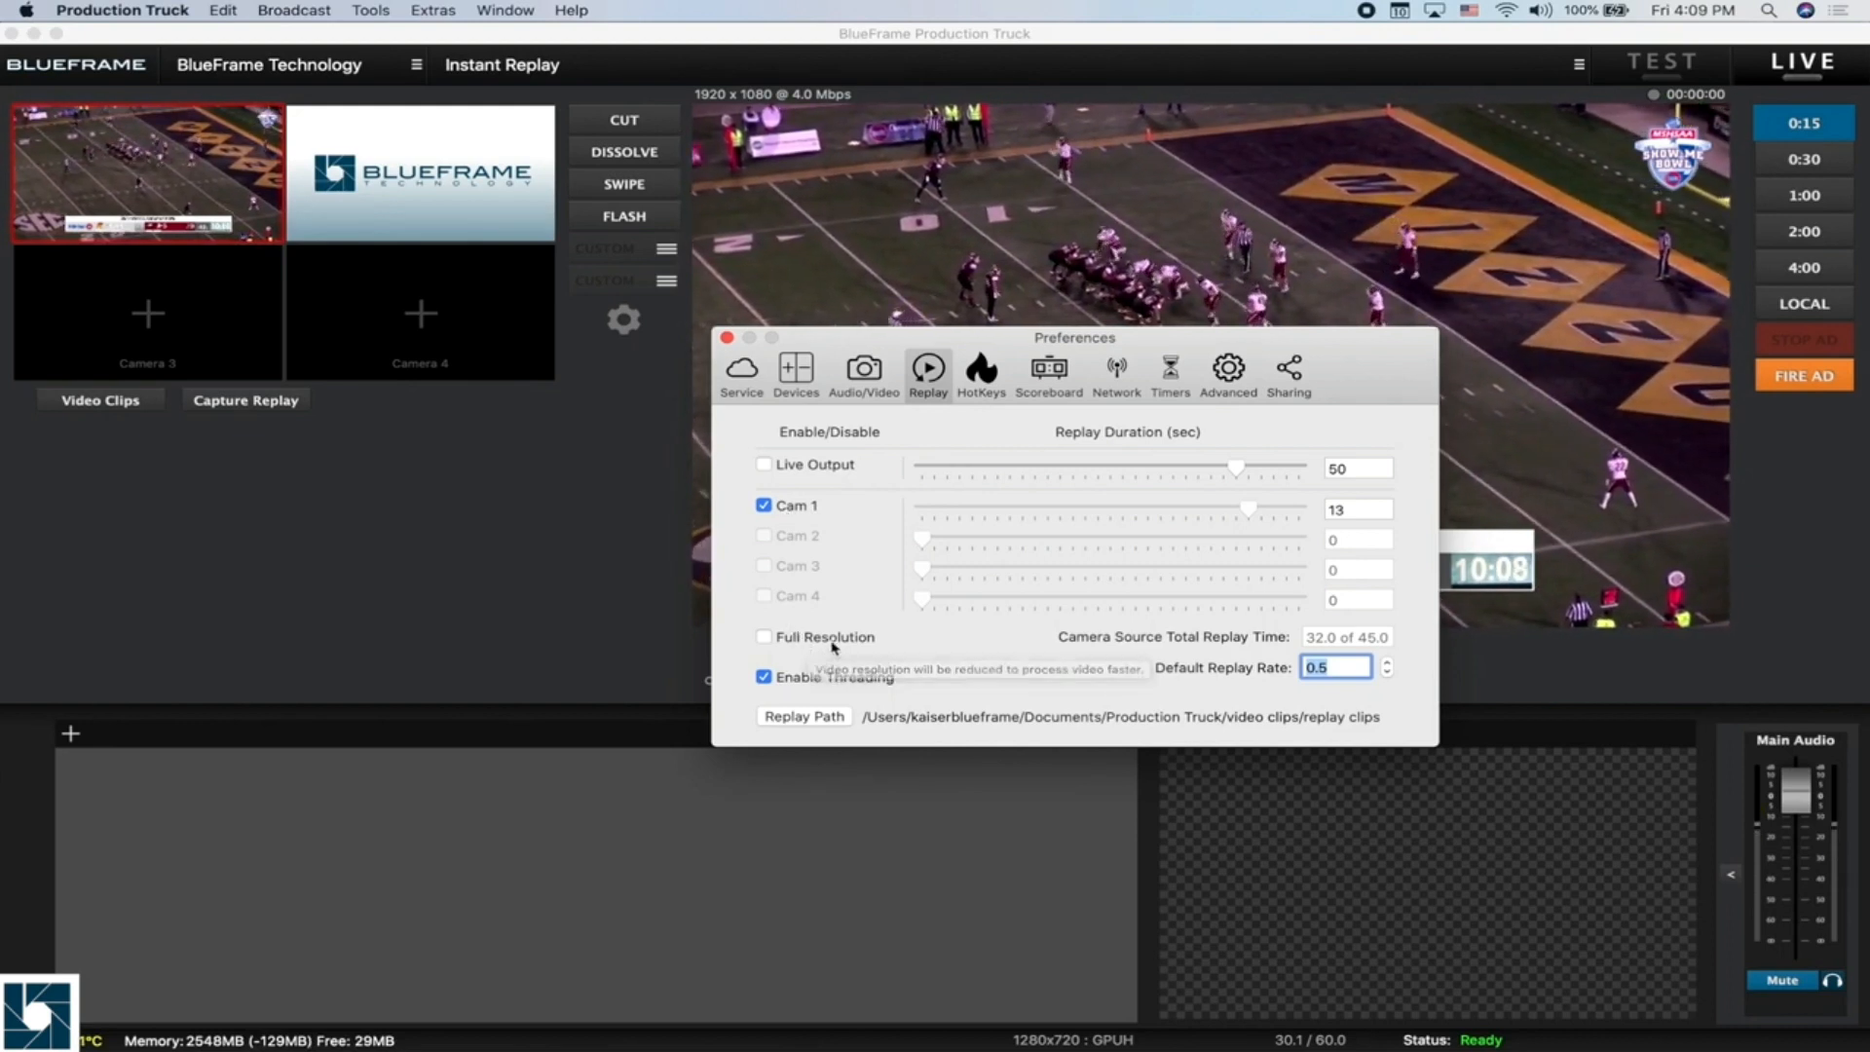
{"action": "mouse_move", "coordinate": [867, 608]}
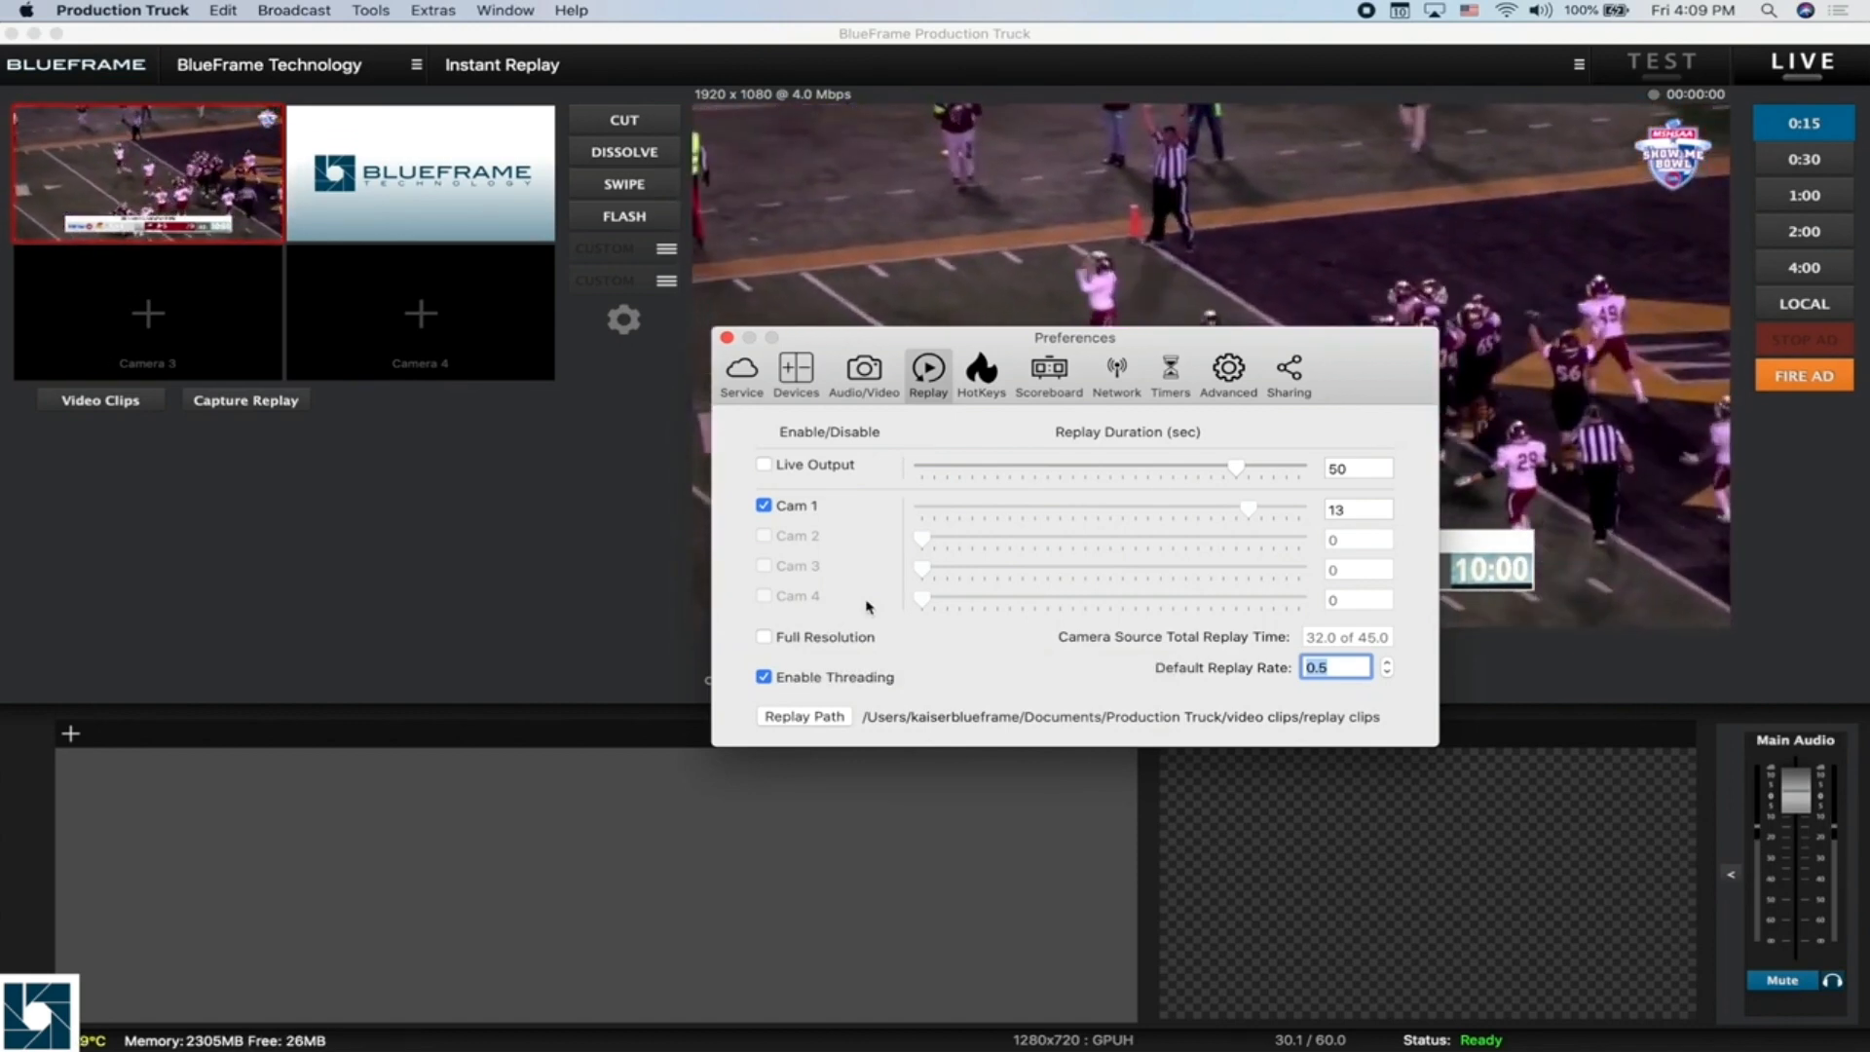
{"action": "mouse_move", "coordinate": [772, 647]}
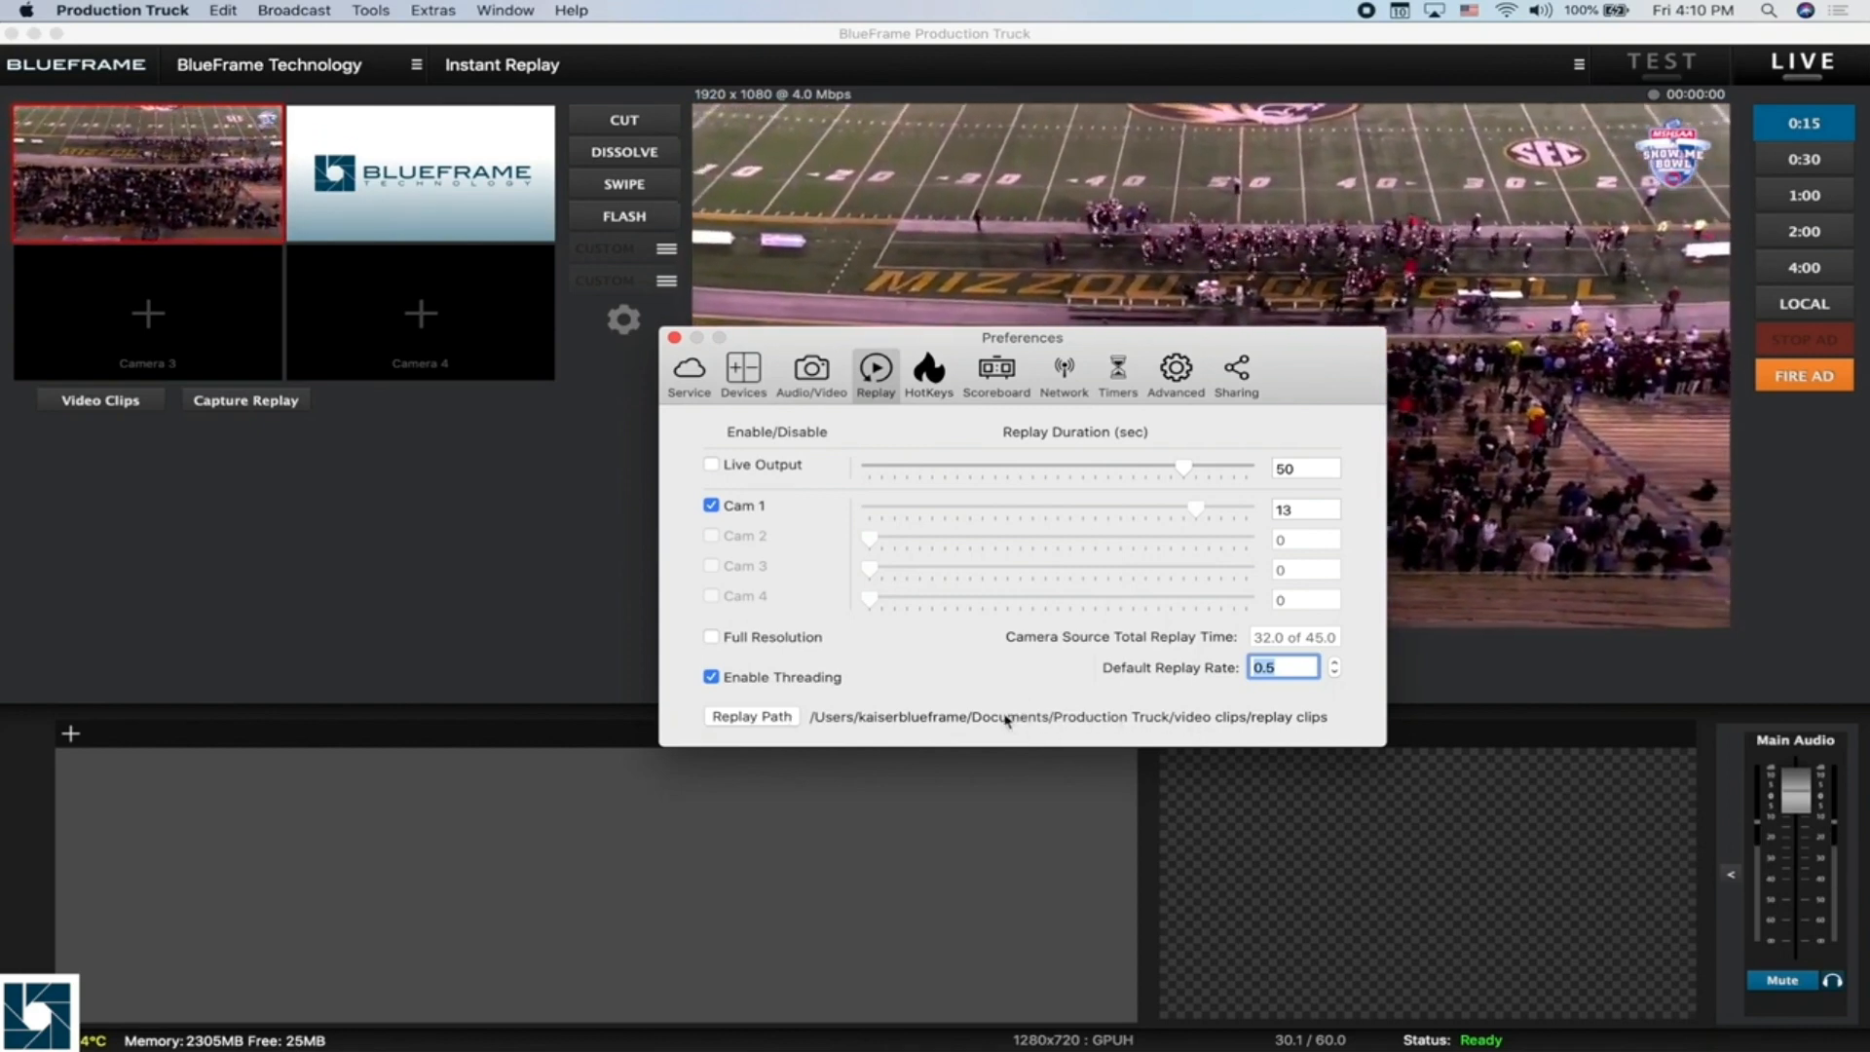
{"action": "mouse_move", "coordinate": [1272, 734]}
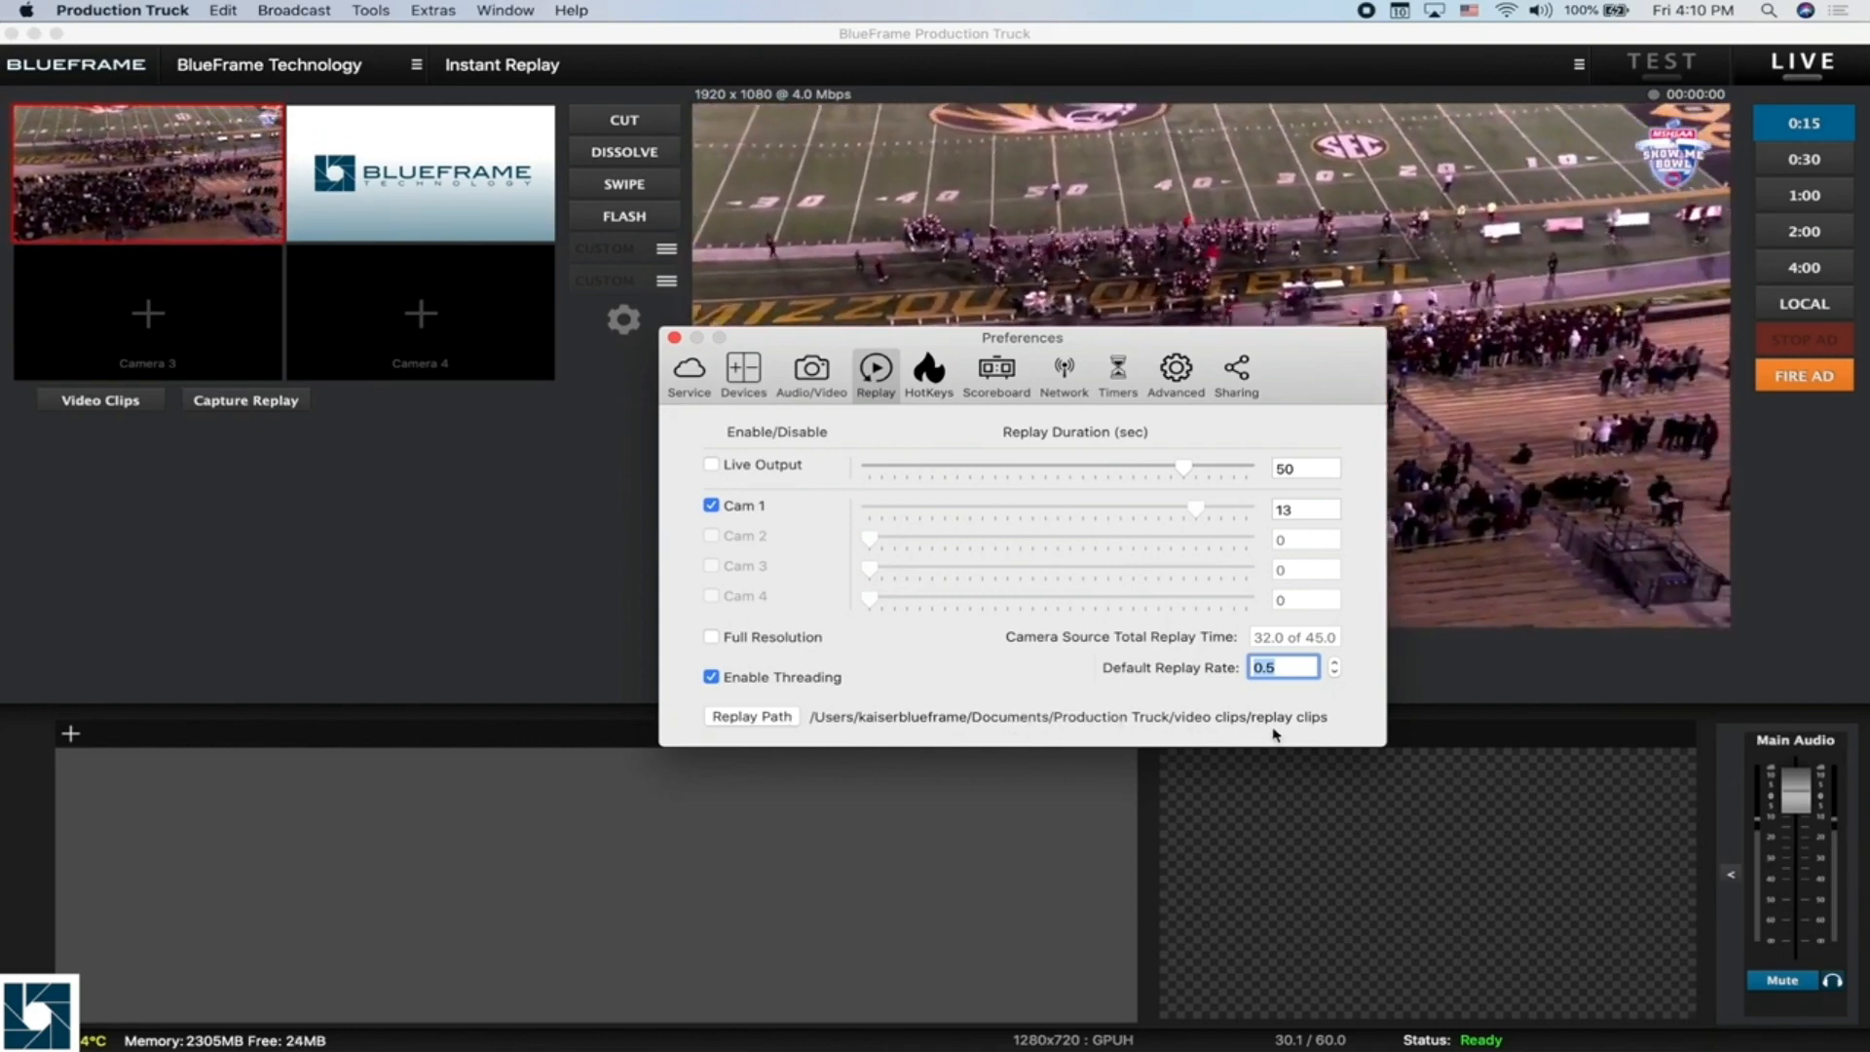